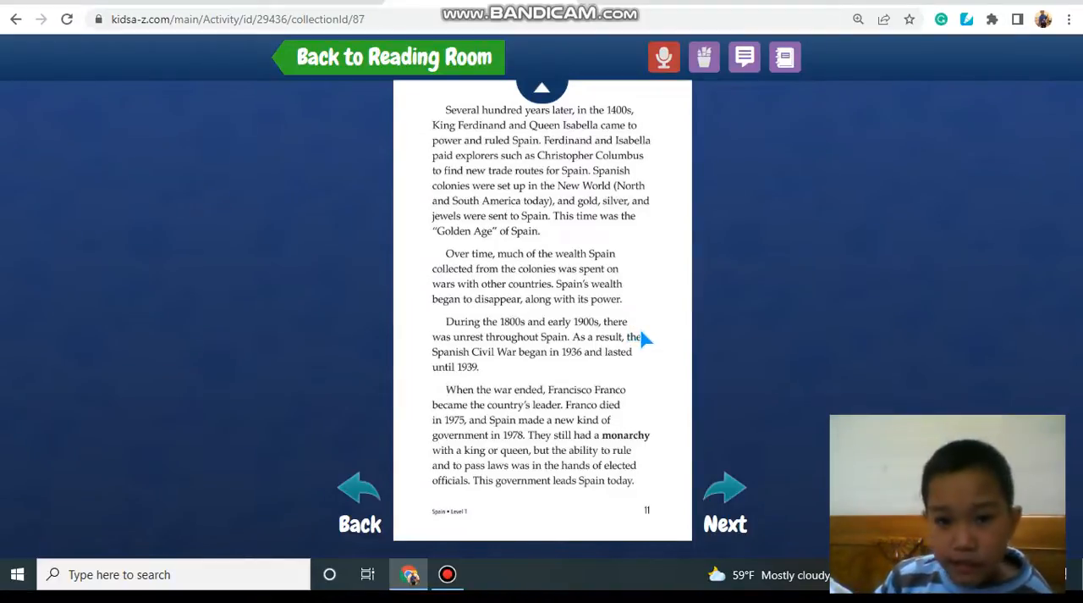
pyautogui.moveTo(495, 271)
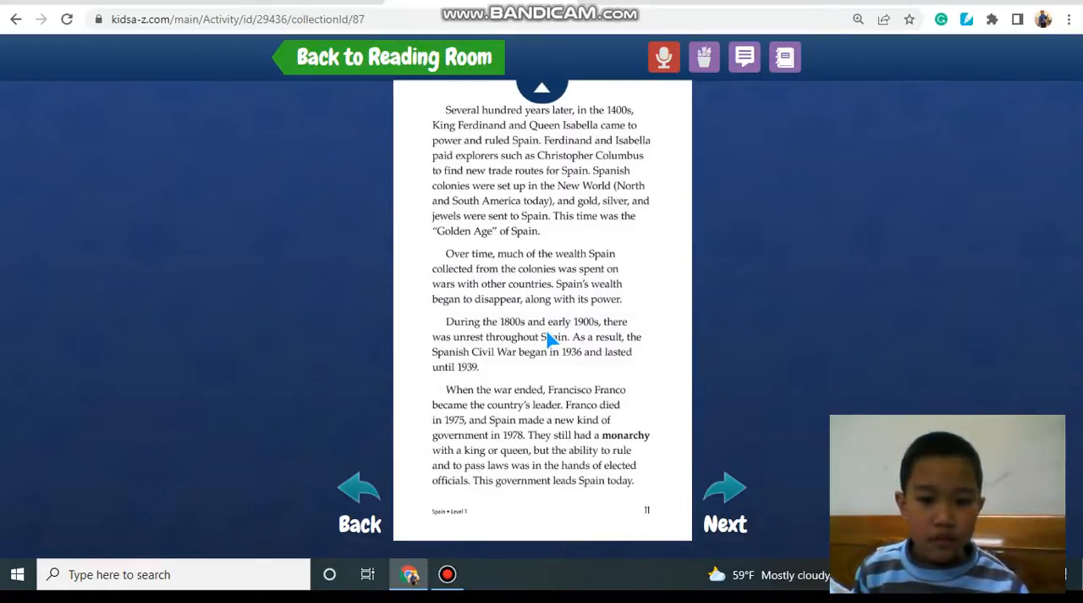
pyautogui.moveTo(486, 406)
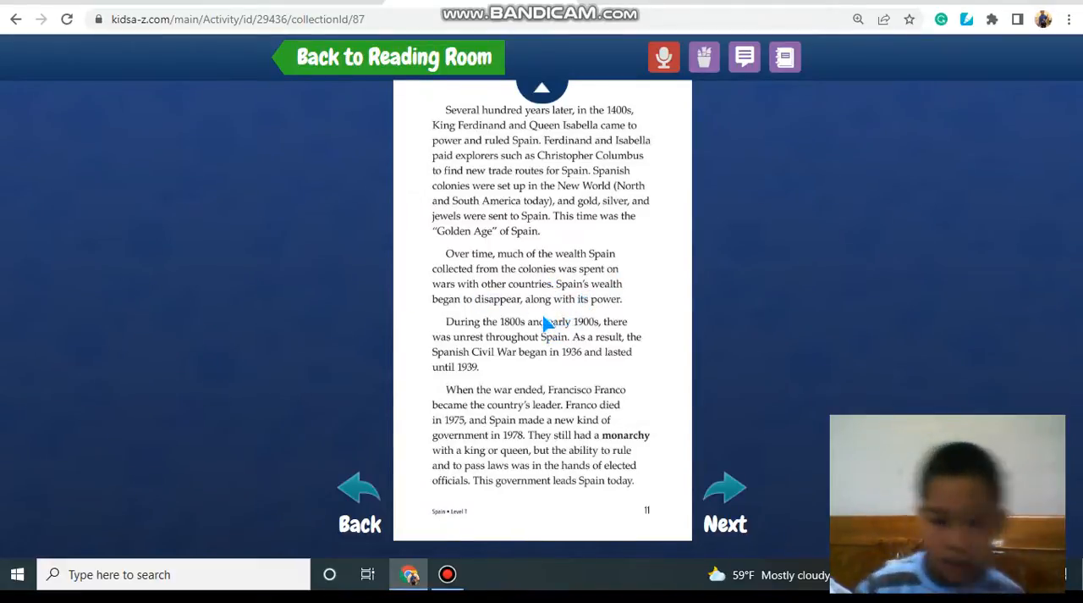
pyautogui.moveTo(12, 64)
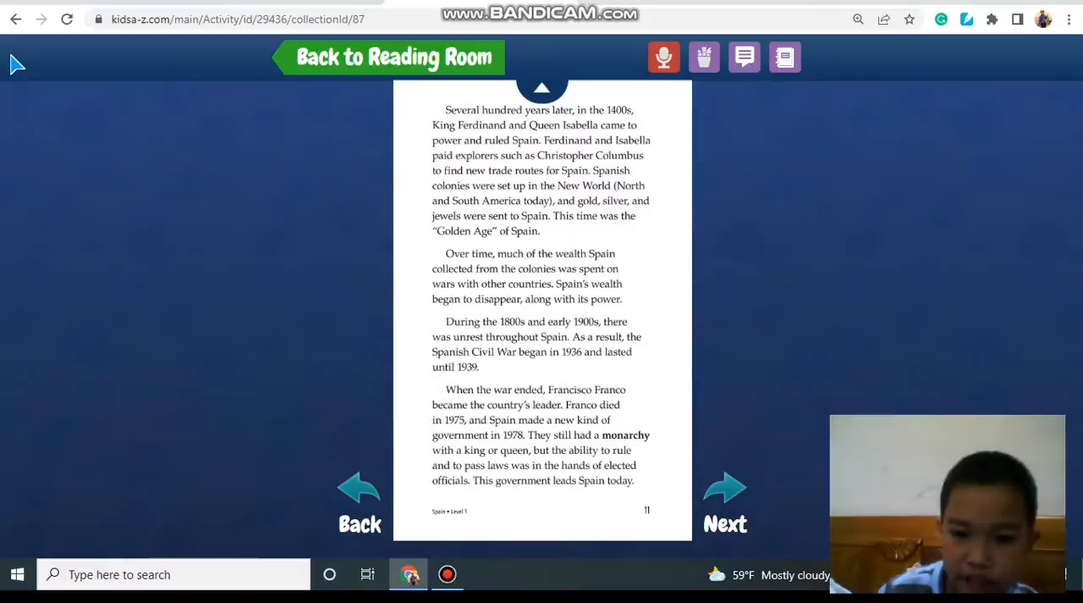
pyautogui.moveTo(9, 98)
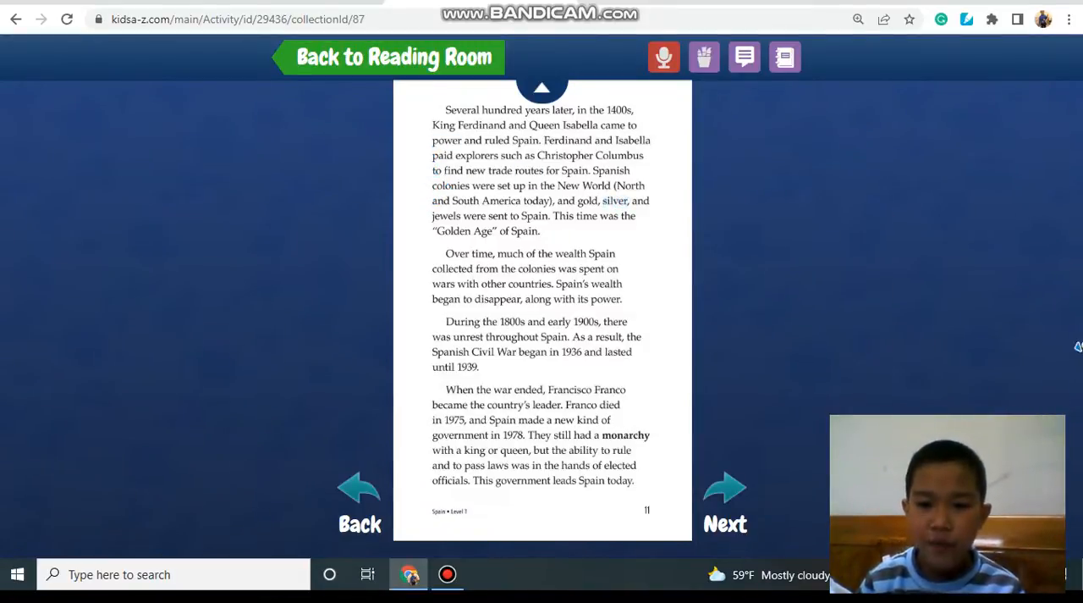
pyautogui.moveTo(996, 303)
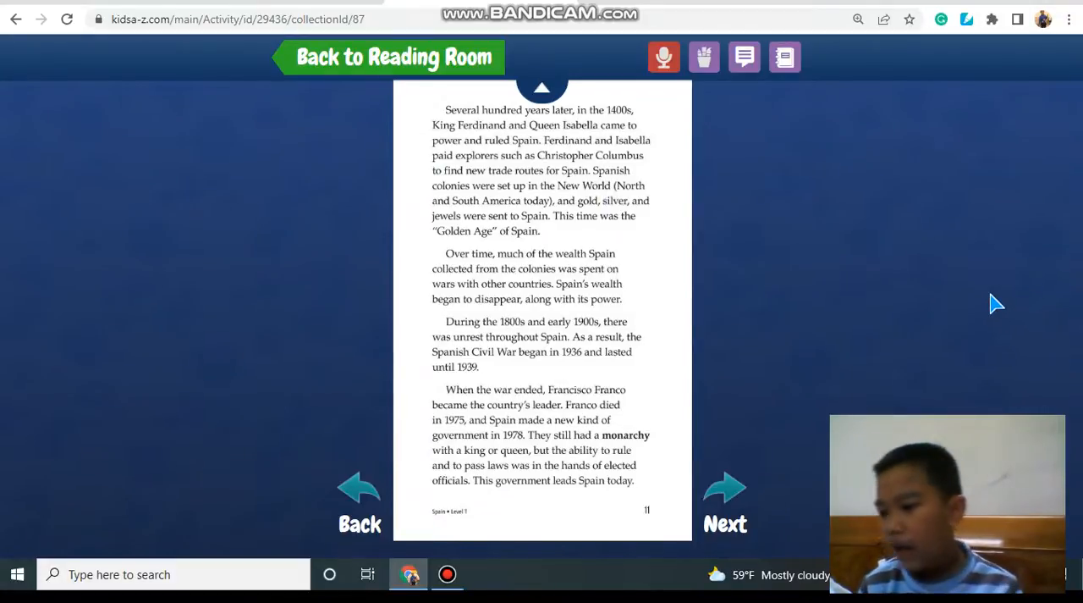
pyautogui.moveTo(882, 286)
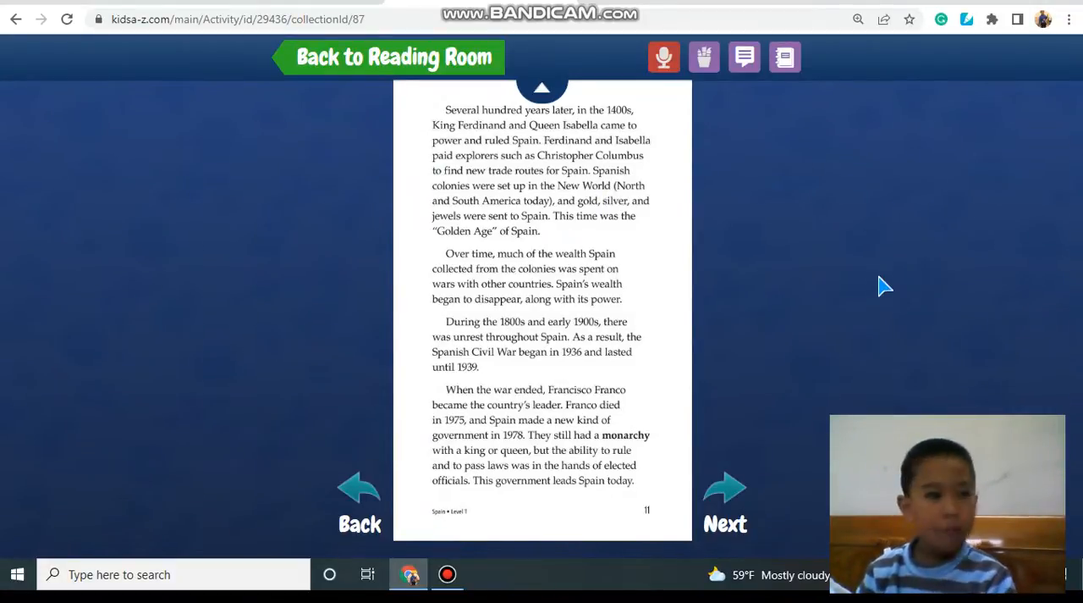
pyautogui.moveTo(663, 355)
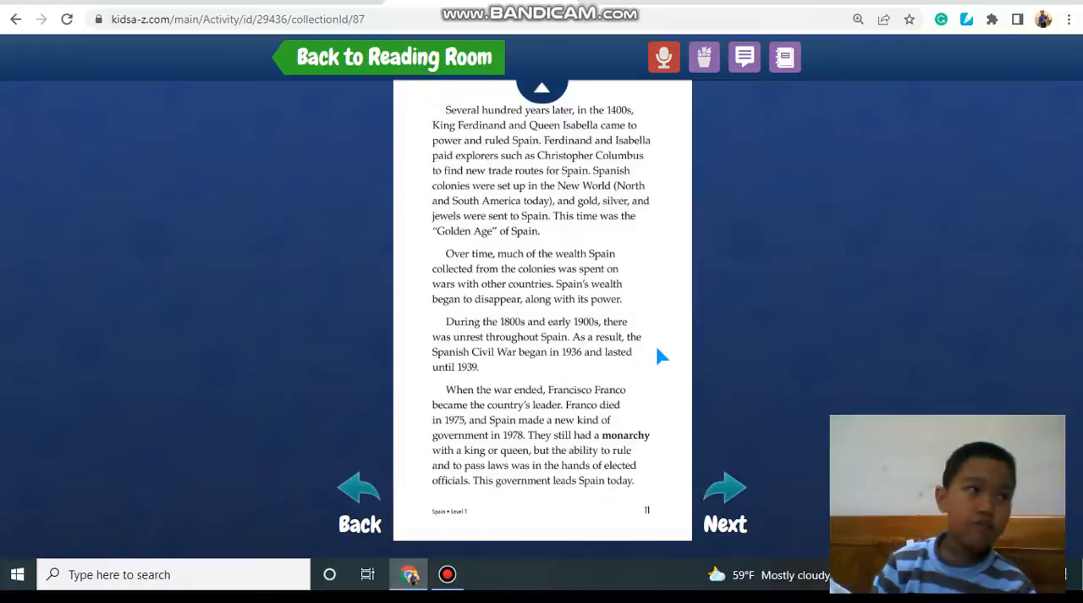
pyautogui.moveTo(701, 201)
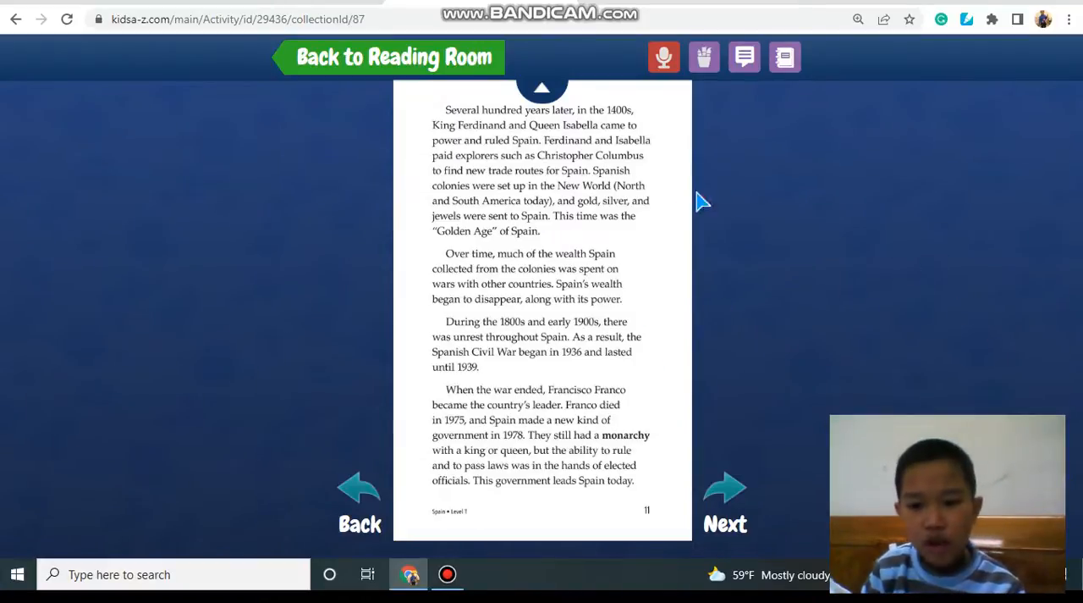
pyautogui.moveTo(1071, 193)
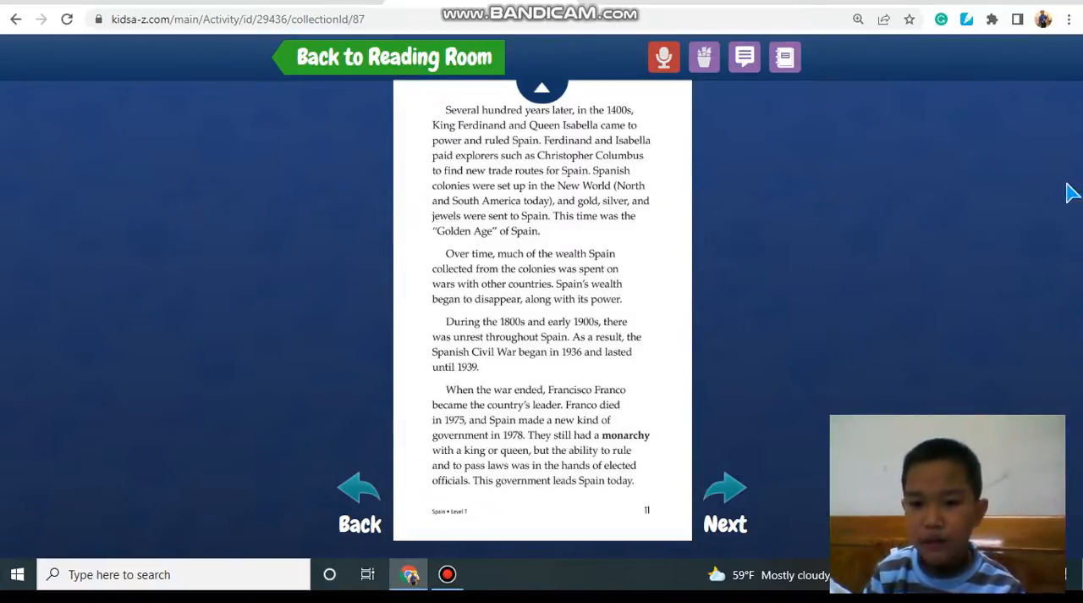
pyautogui.moveTo(863, 193)
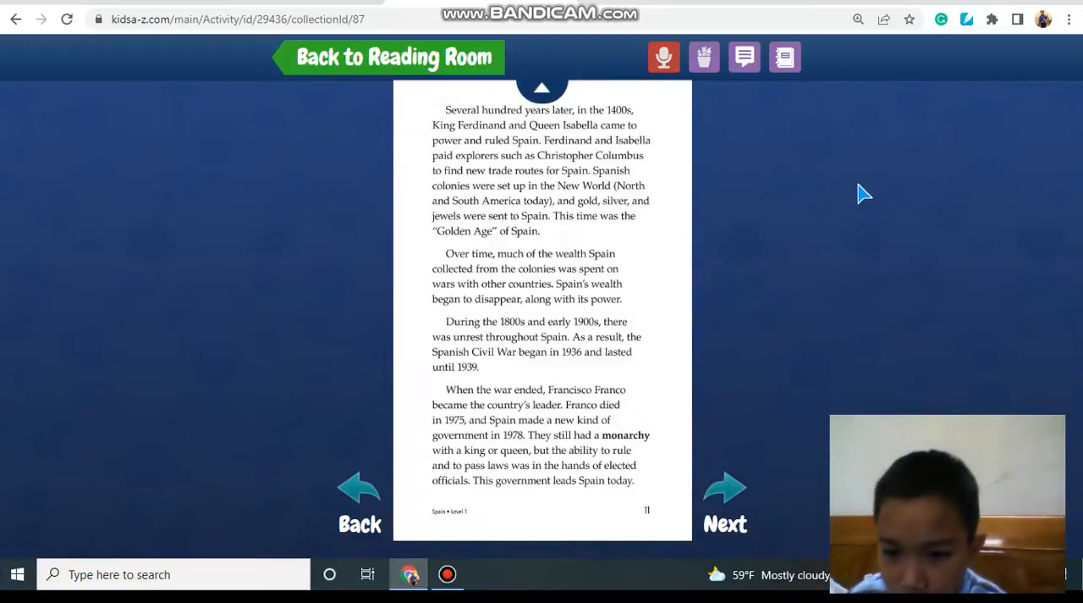
pyautogui.moveTo(834, 172)
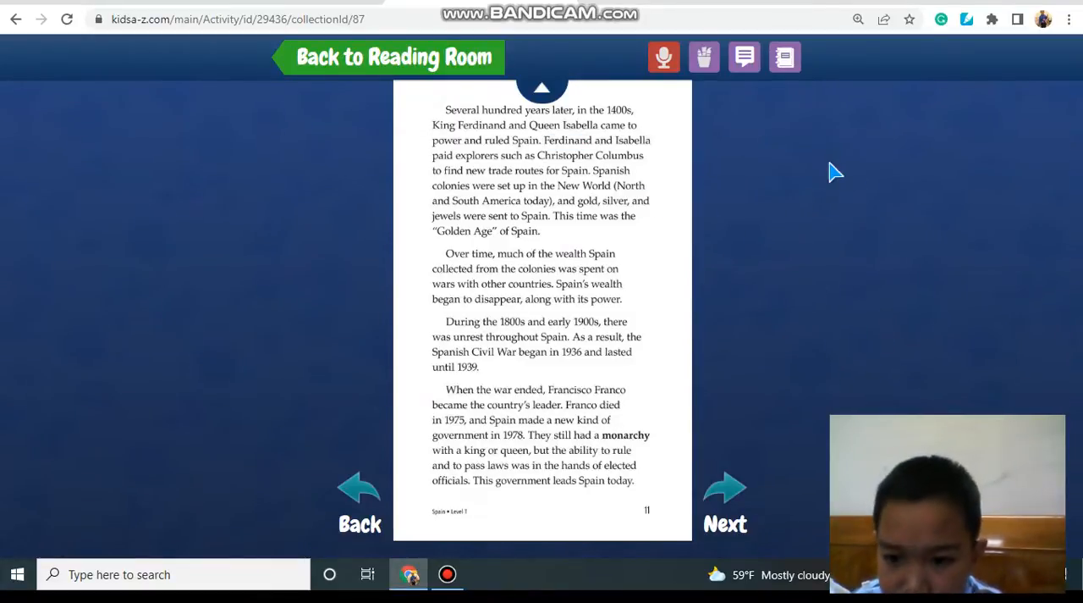
pyautogui.moveTo(846, 202)
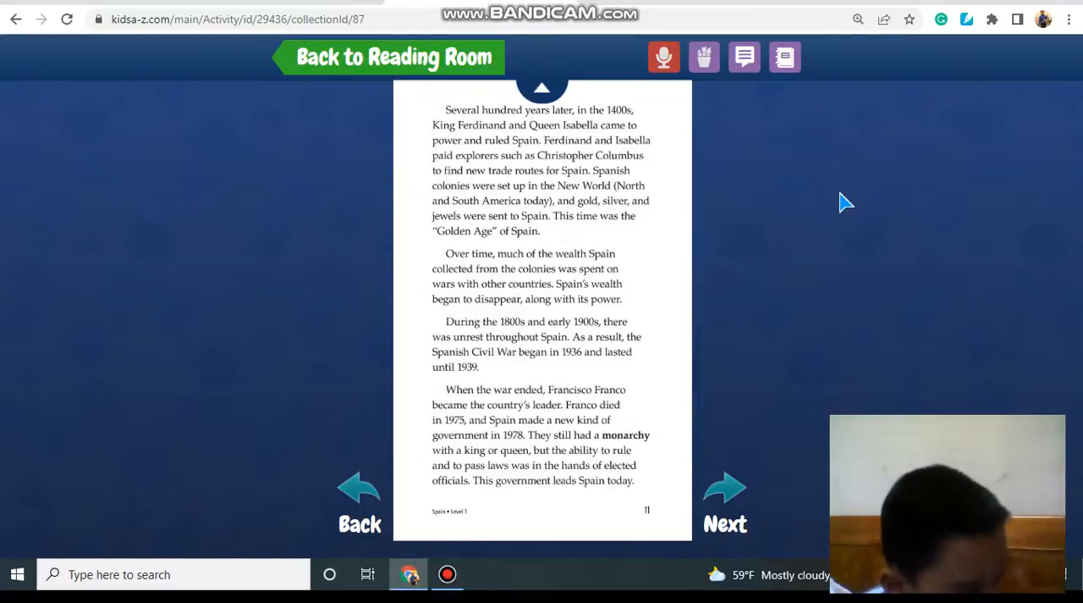
pyautogui.moveTo(701, 205)
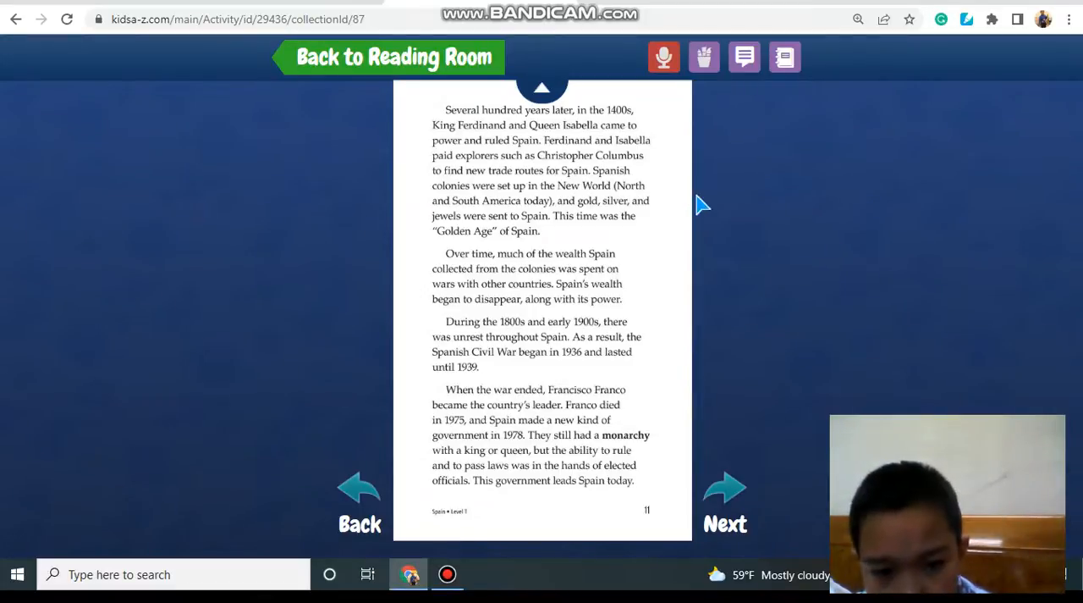
pyautogui.moveTo(686, 223)
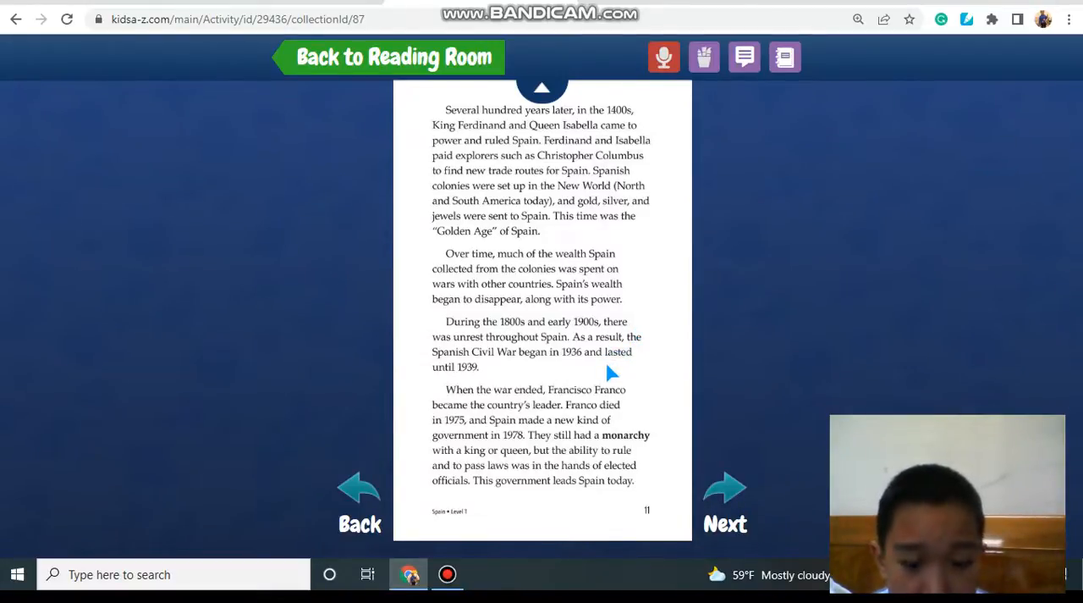
pyautogui.moveTo(601, 373)
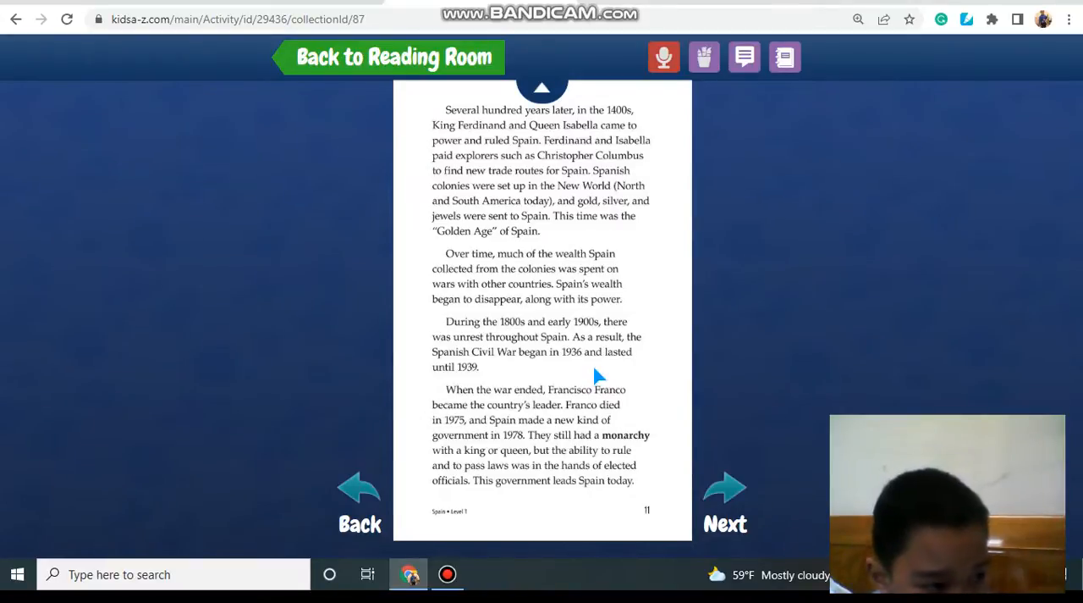
pyautogui.moveTo(588, 381)
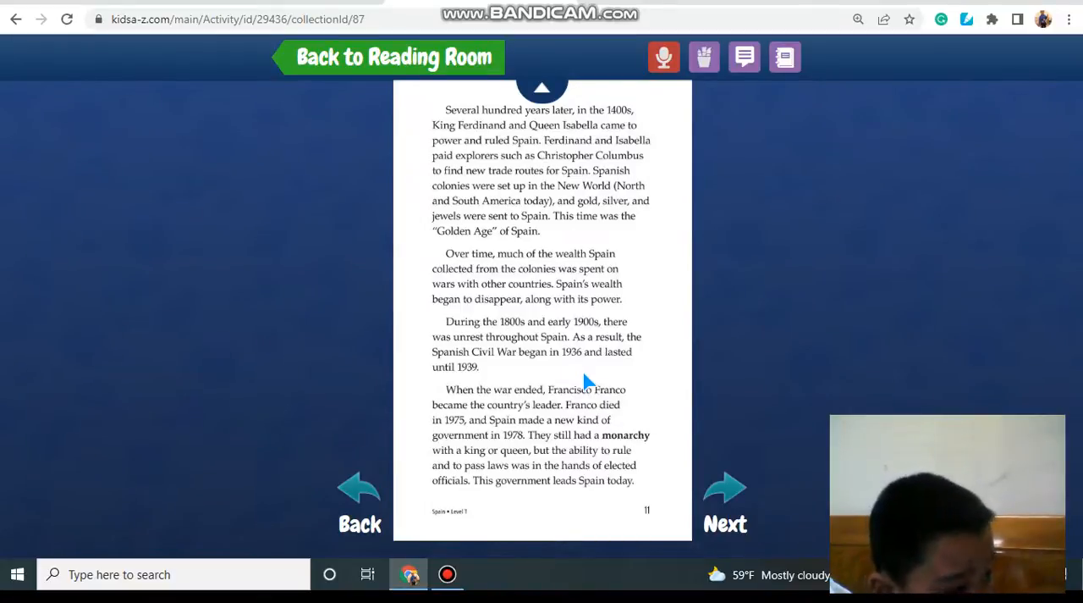
pyautogui.moveTo(640, 376)
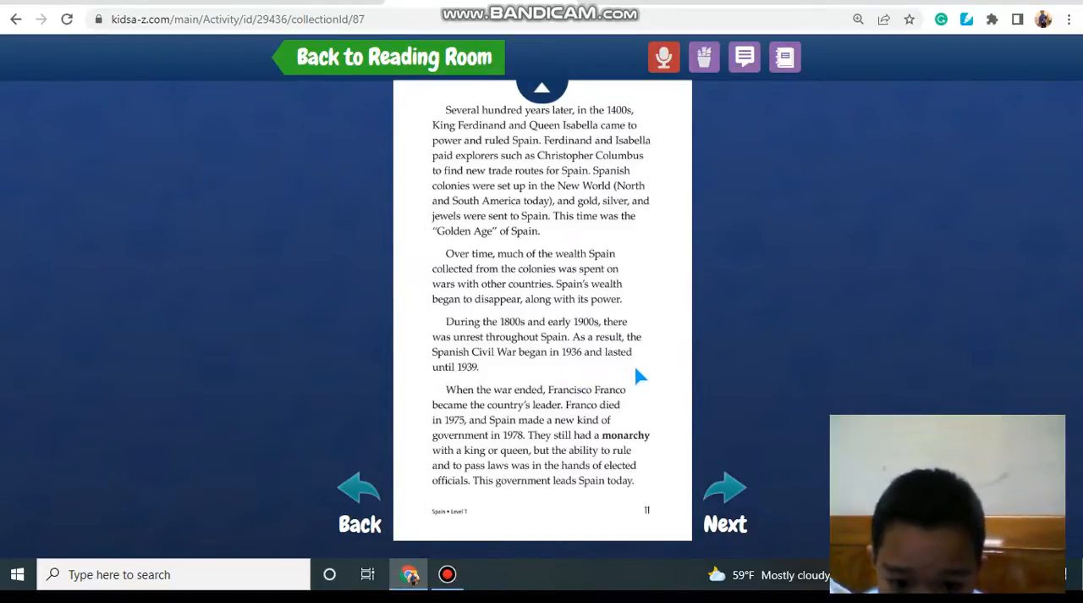
pyautogui.moveTo(622, 391)
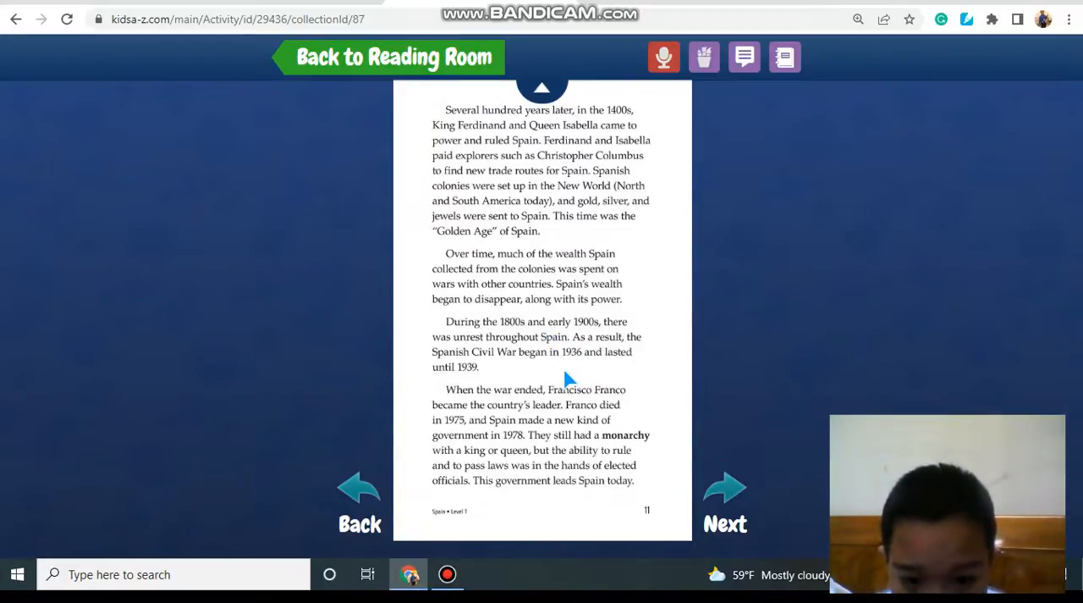
pyautogui.moveTo(673, 353)
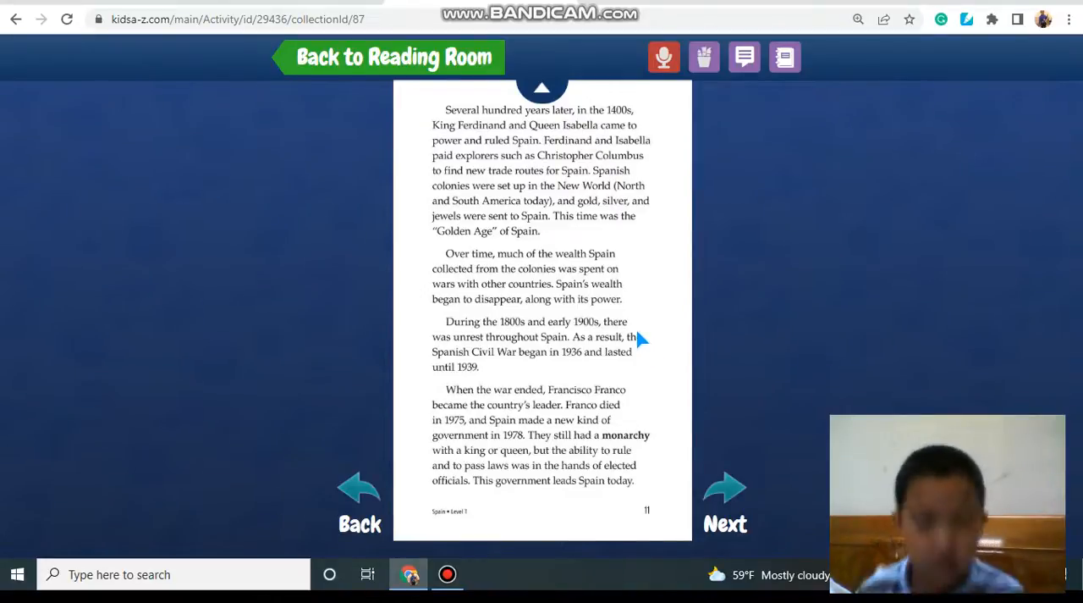
pyautogui.moveTo(524, 318)
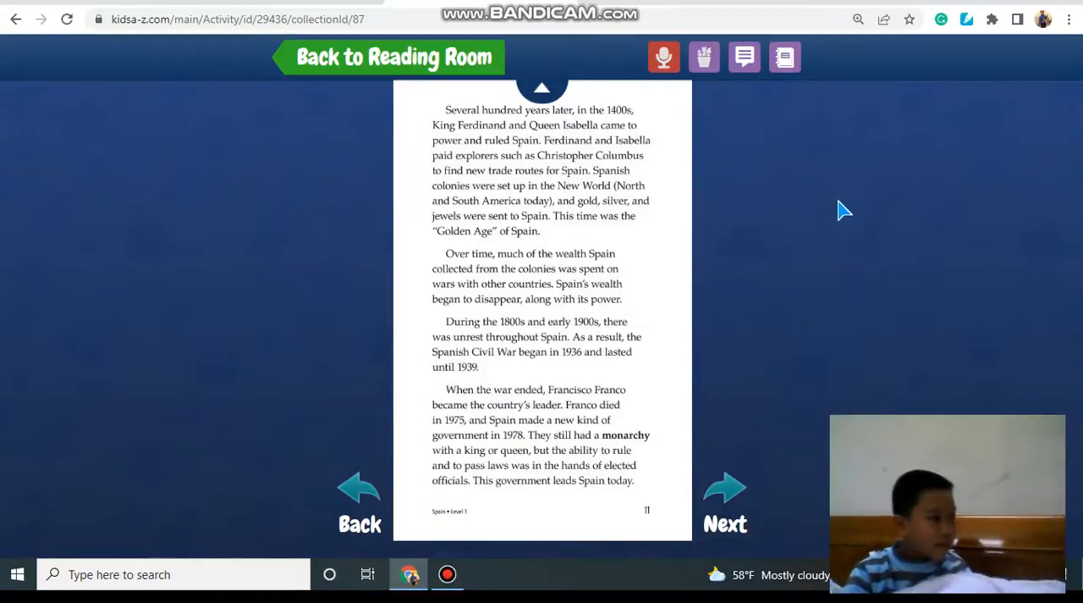
pyautogui.moveTo(766, 349)
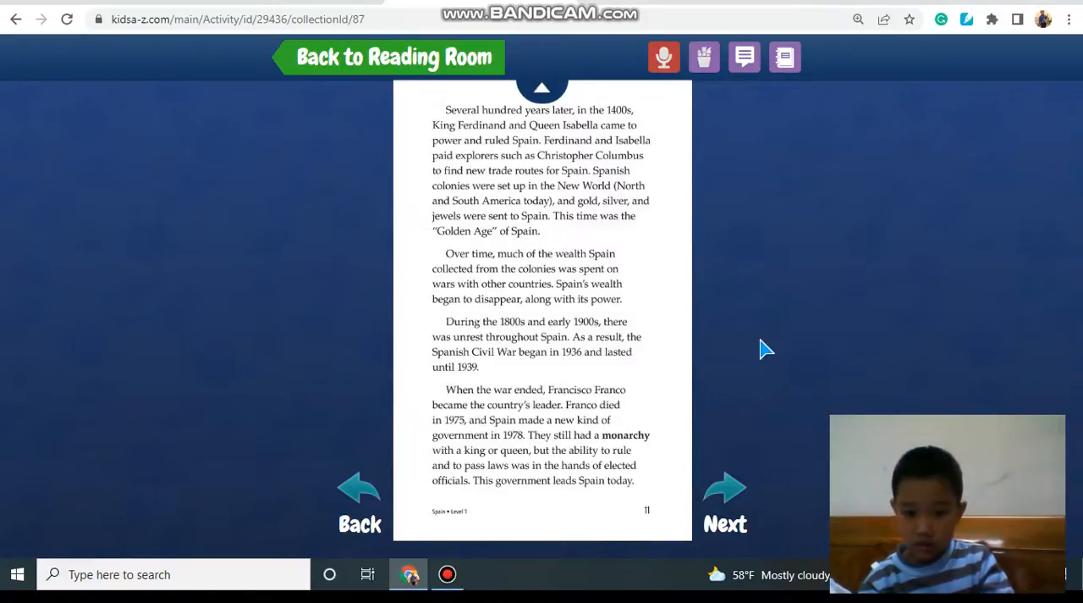
pyautogui.moveTo(812, 455)
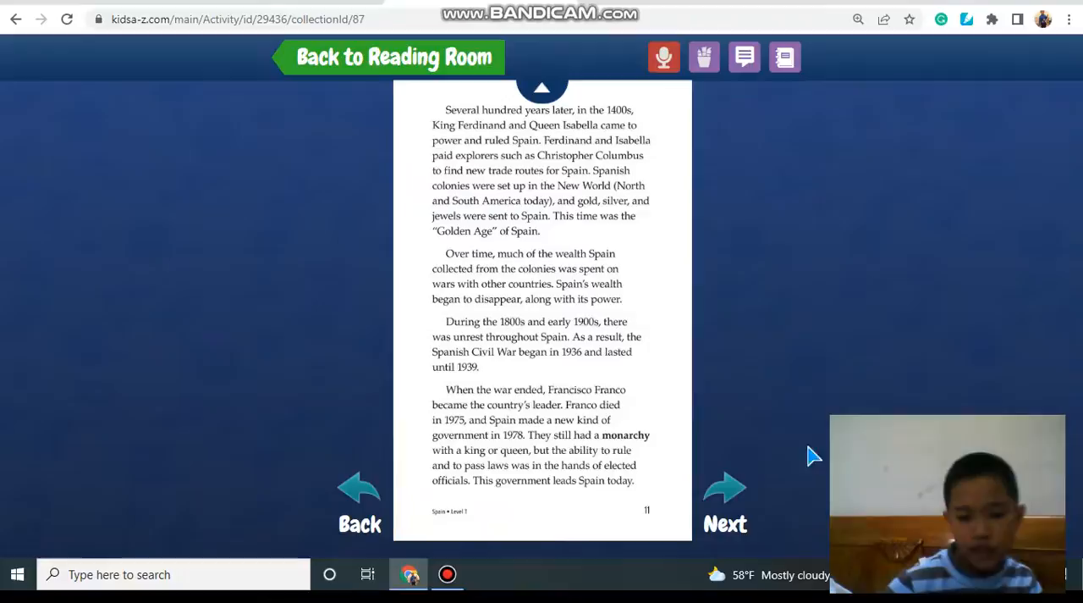
pyautogui.moveTo(726, 491)
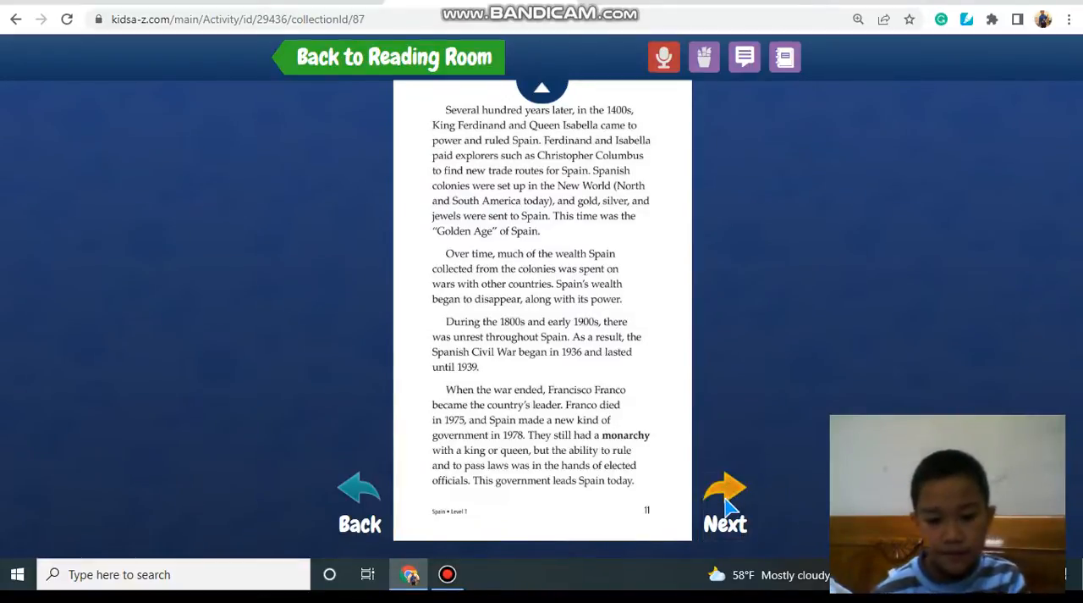
# - Turn from the page 11 history page to page 12, Celebrations
pyautogui.click(726, 494)
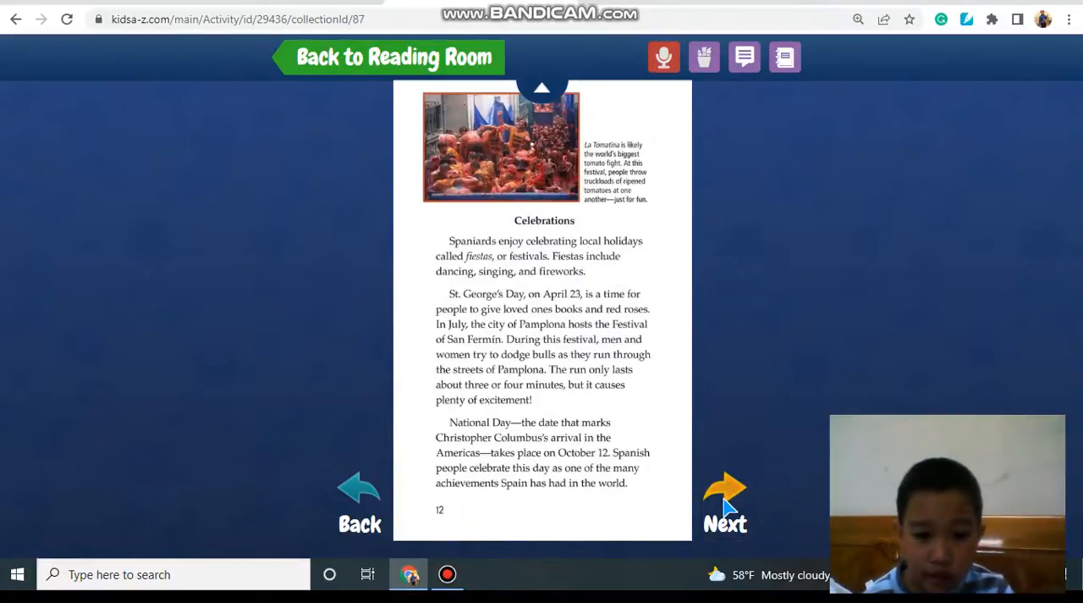
pyautogui.moveTo(433, 245)
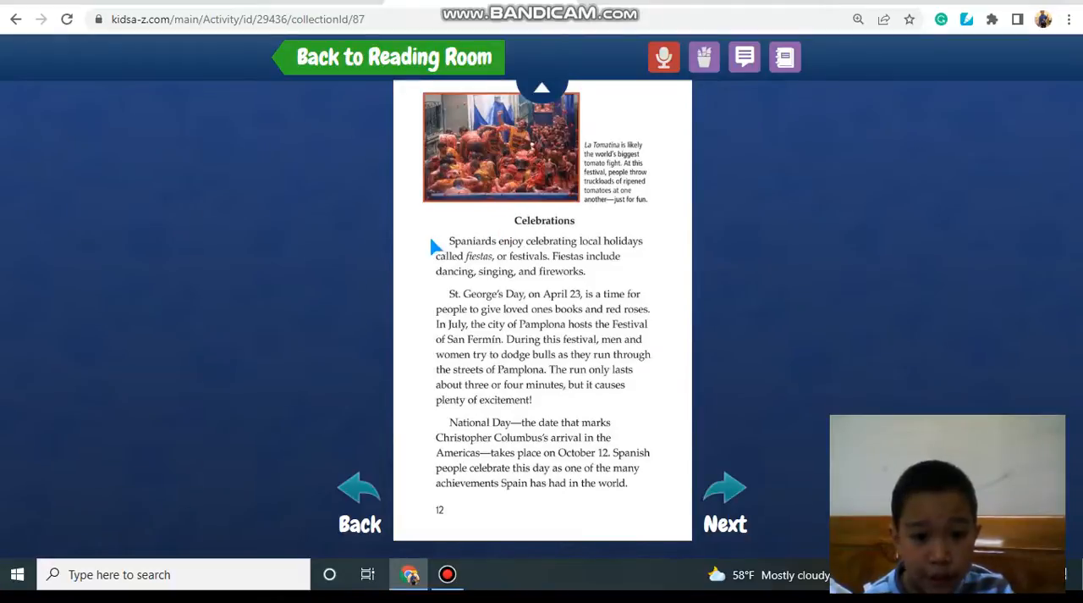
pyautogui.moveTo(730, 244)
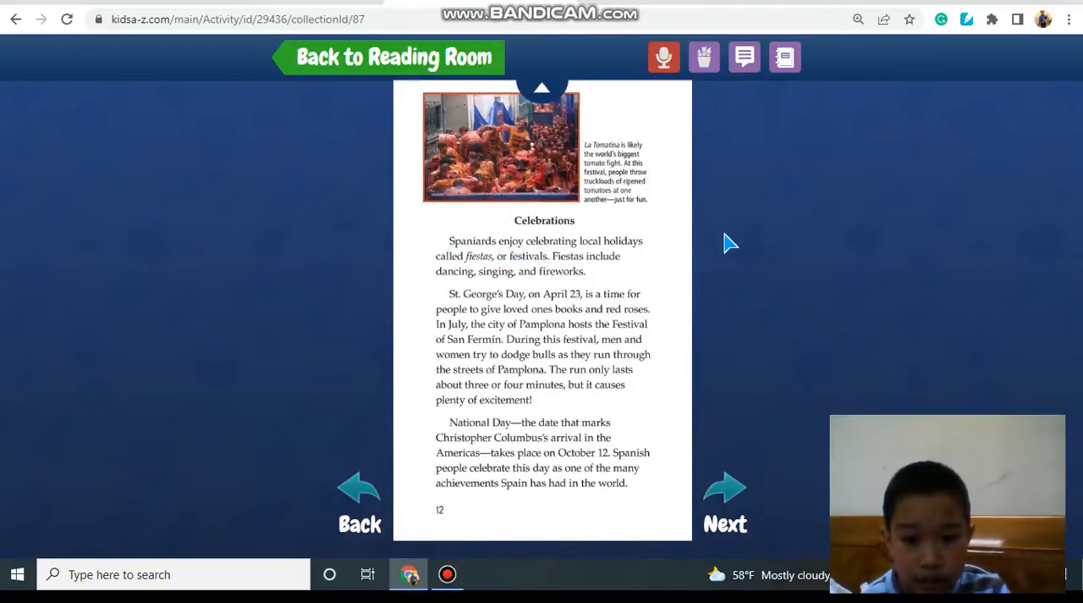
pyautogui.moveTo(721, 256)
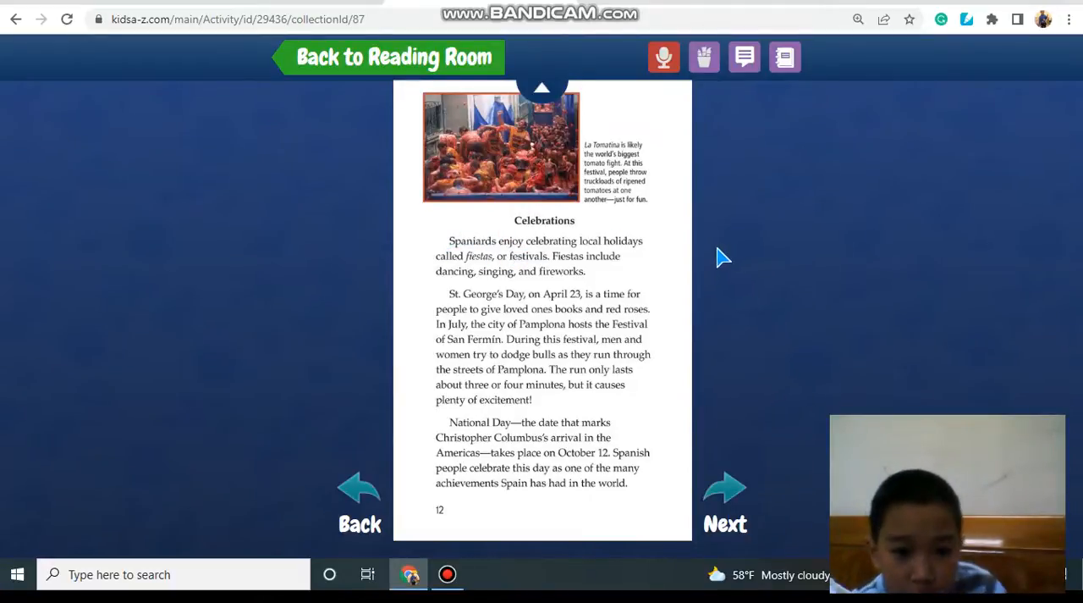
pyautogui.moveTo(718, 248)
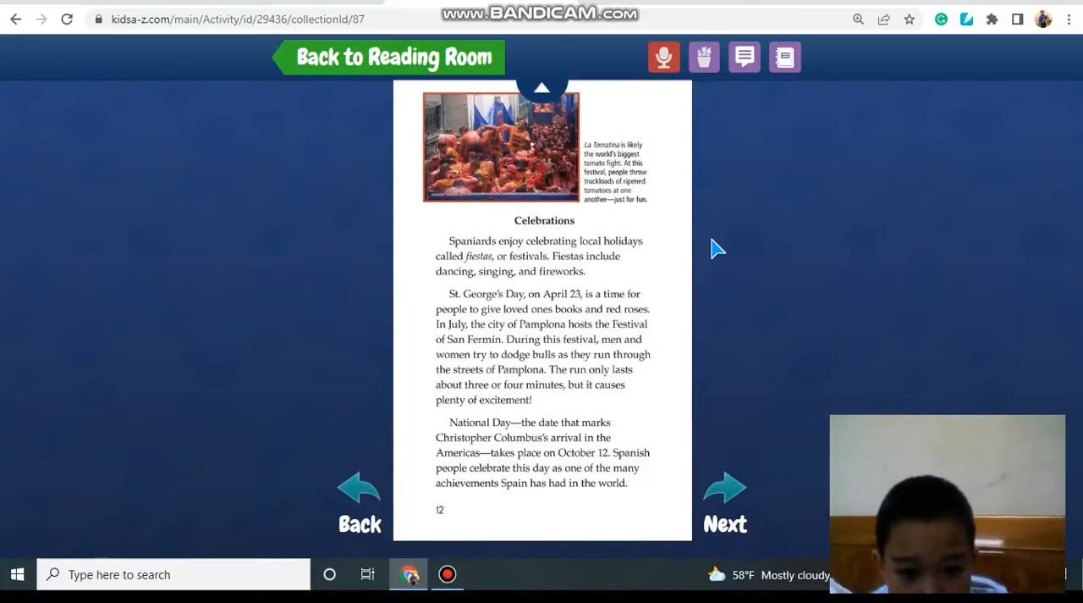
pyautogui.moveTo(673, 250)
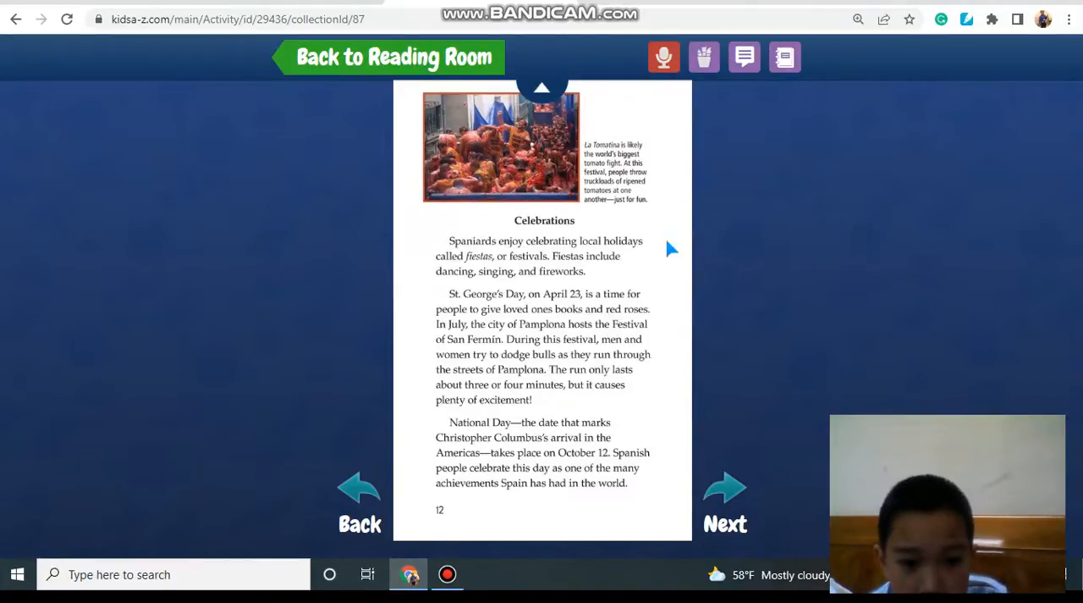
# - Read page 12 on Spanish fiestas and holidays aloud
pyautogui.doubleClick(479, 255)
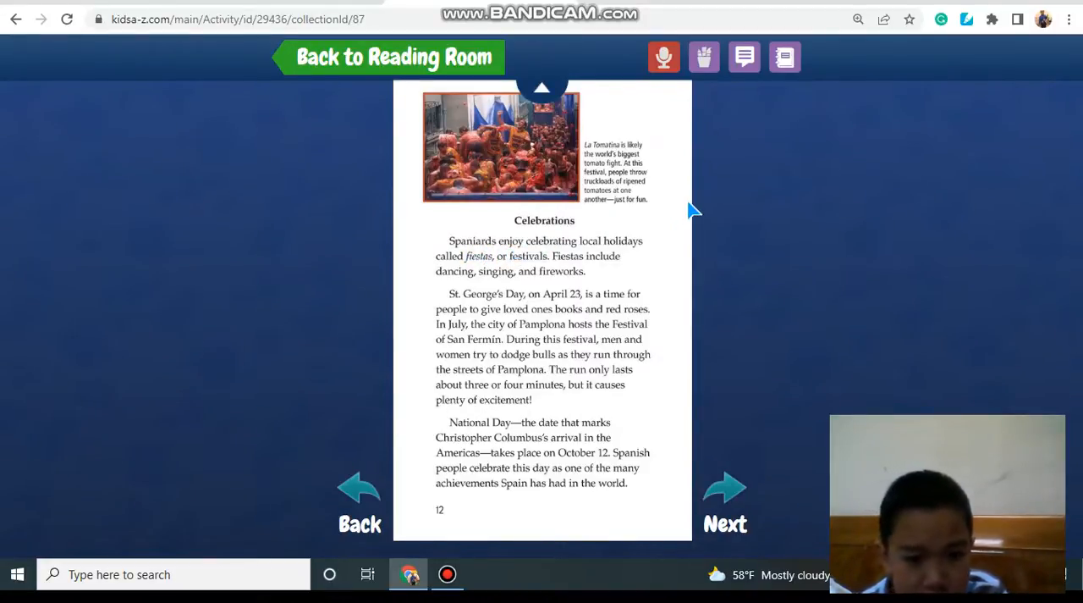
pyautogui.moveTo(687, 188)
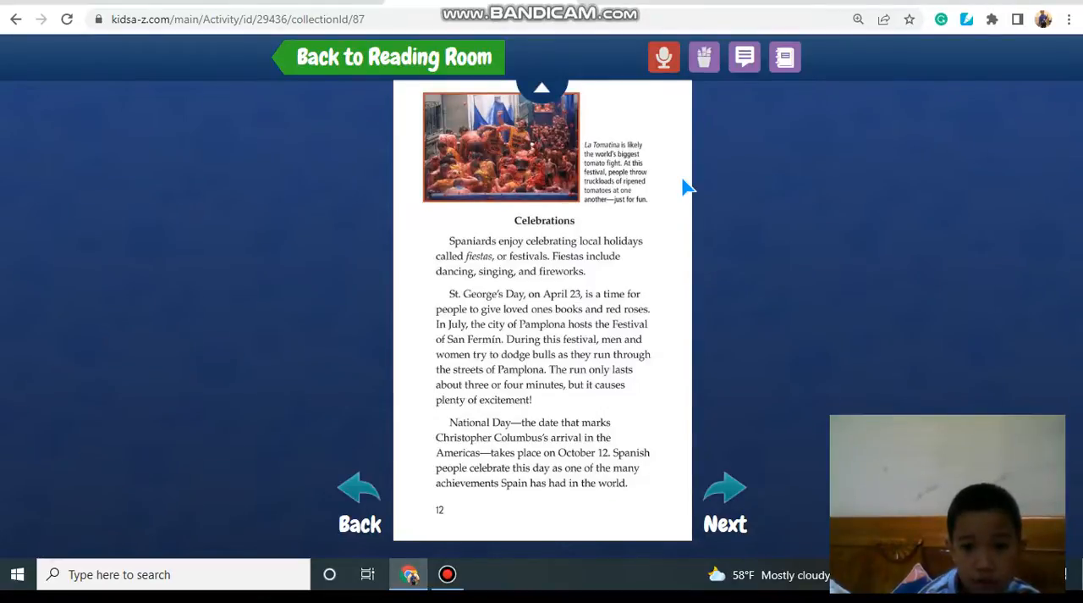
pyautogui.moveTo(607, 100)
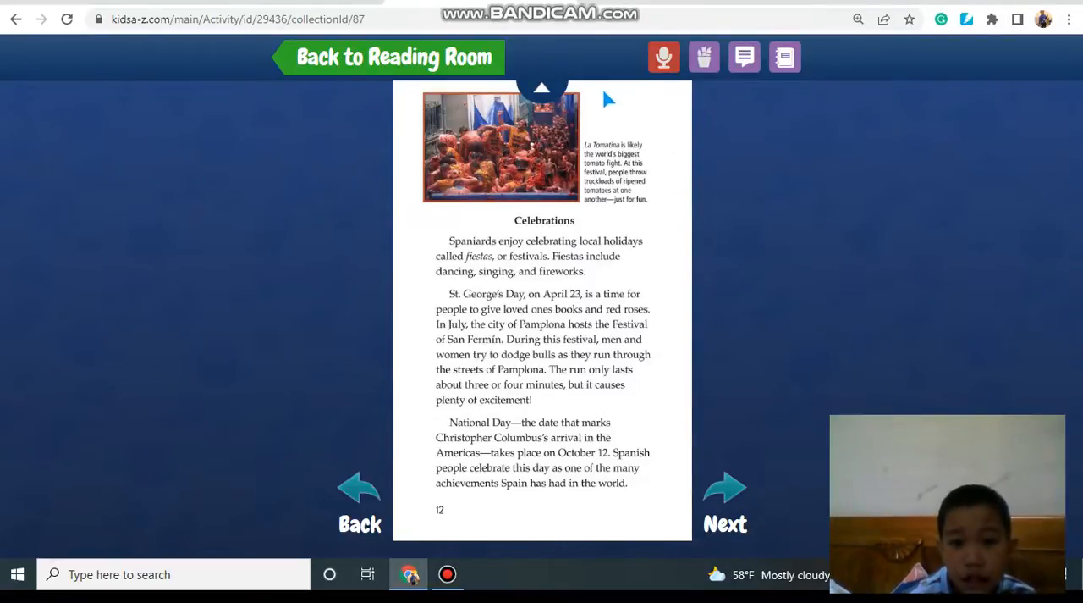
pyautogui.moveTo(707, 563)
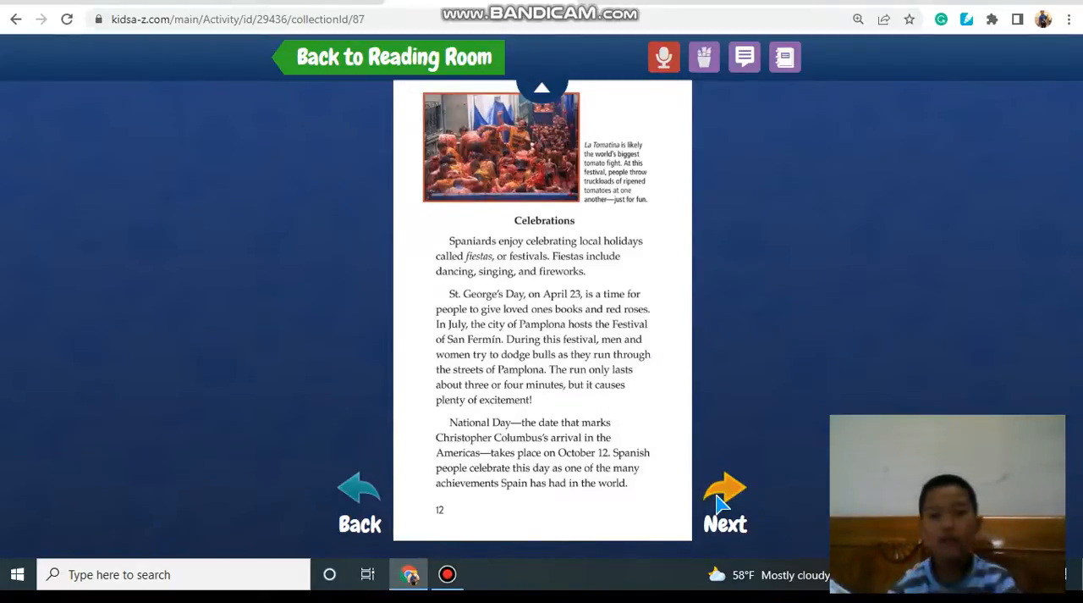
# - Return to page 13, Food, after checking Celebrations, and read its tapas text aloud
pyautogui.click(725, 490)
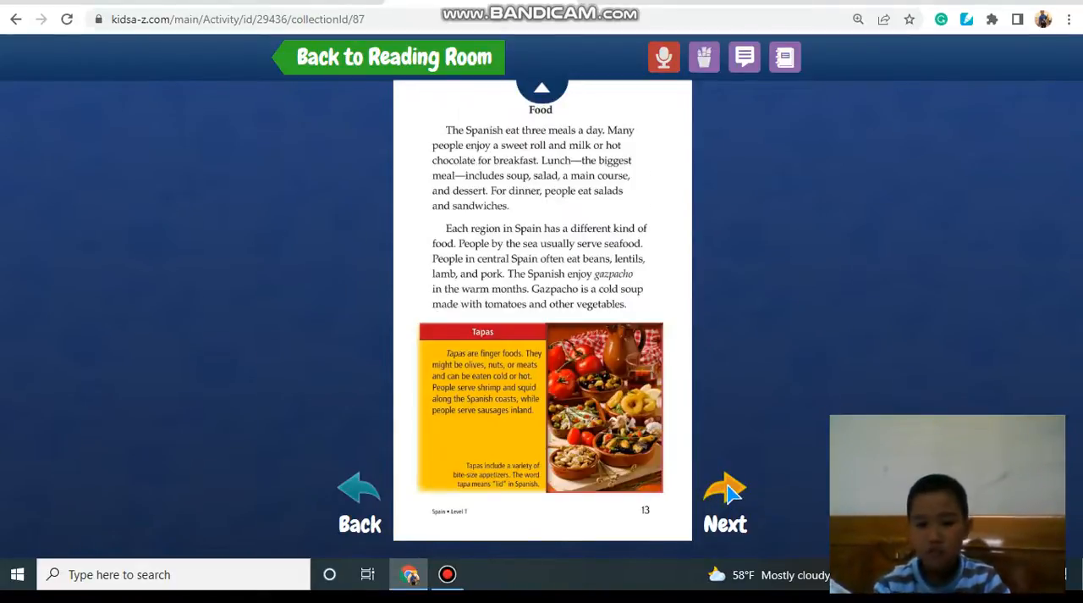
pyautogui.moveTo(359, 500)
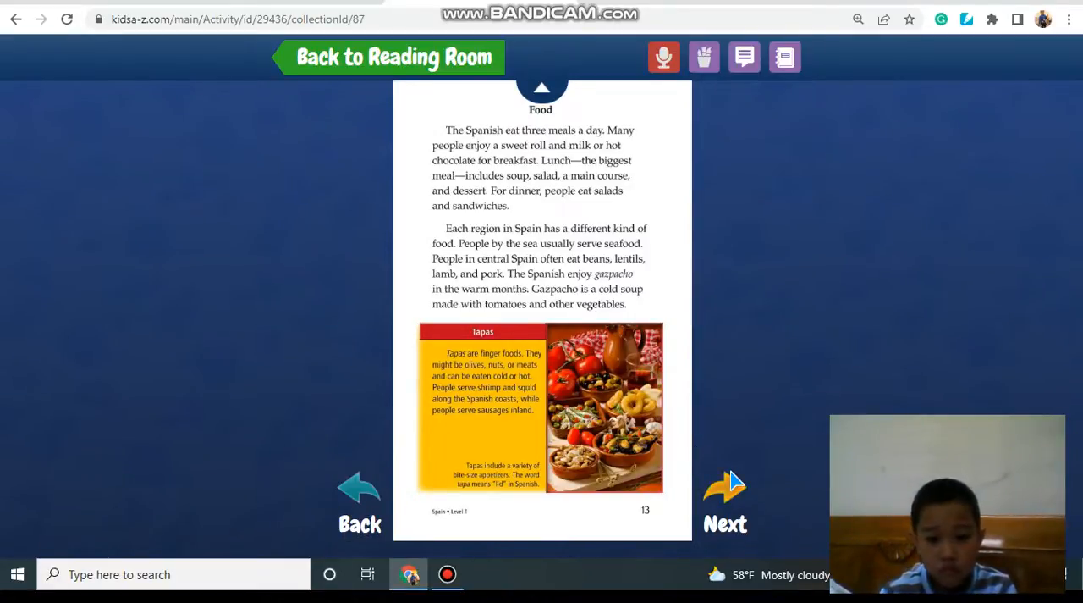
pyautogui.moveTo(880, 245)
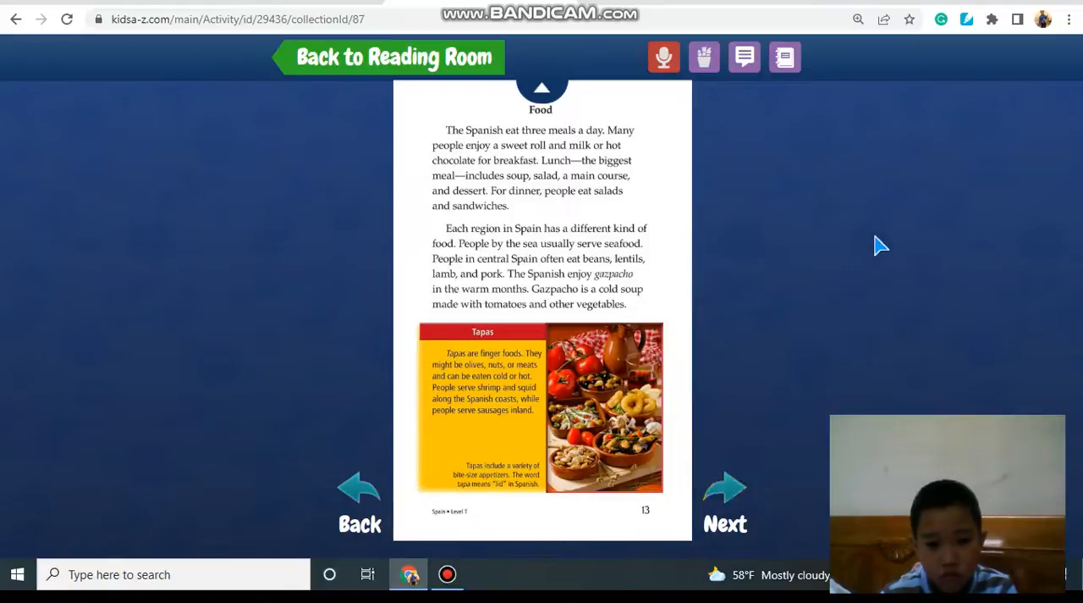
pyautogui.moveTo(360, 491)
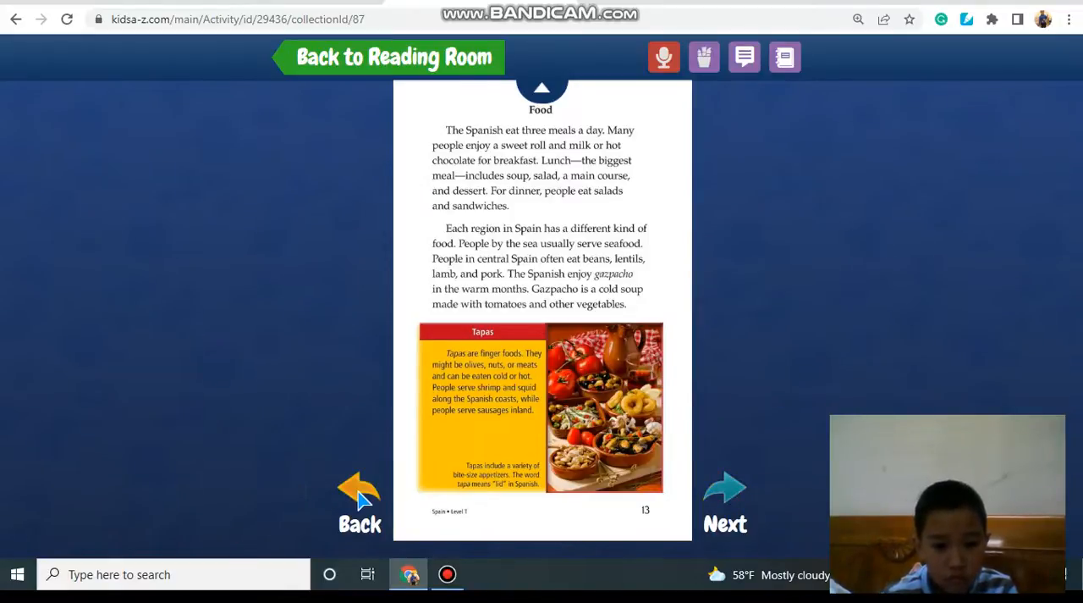
pyautogui.click(359, 494)
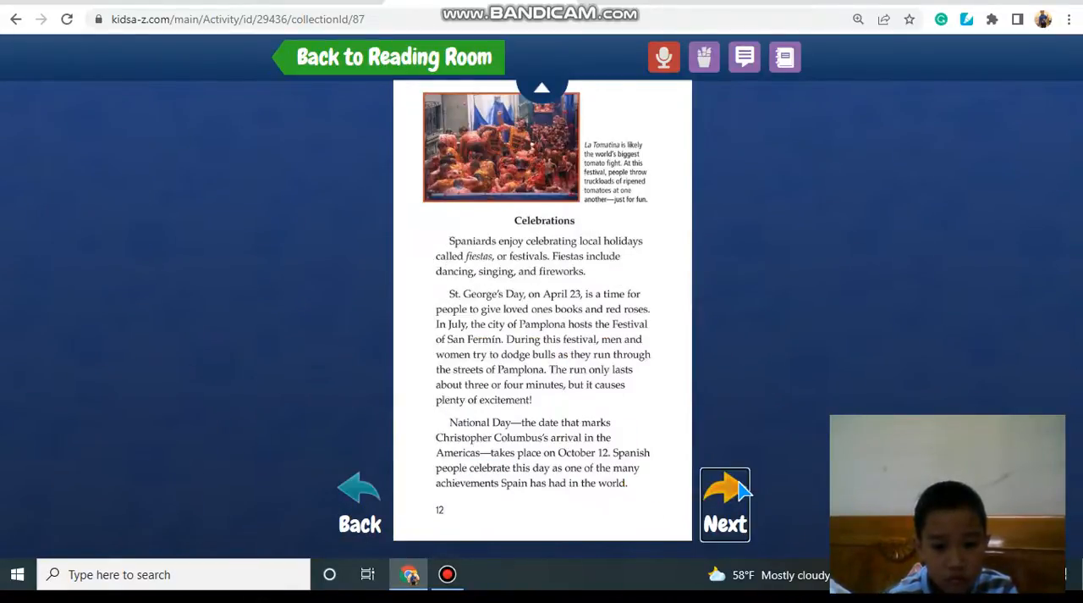
pyautogui.click(725, 499)
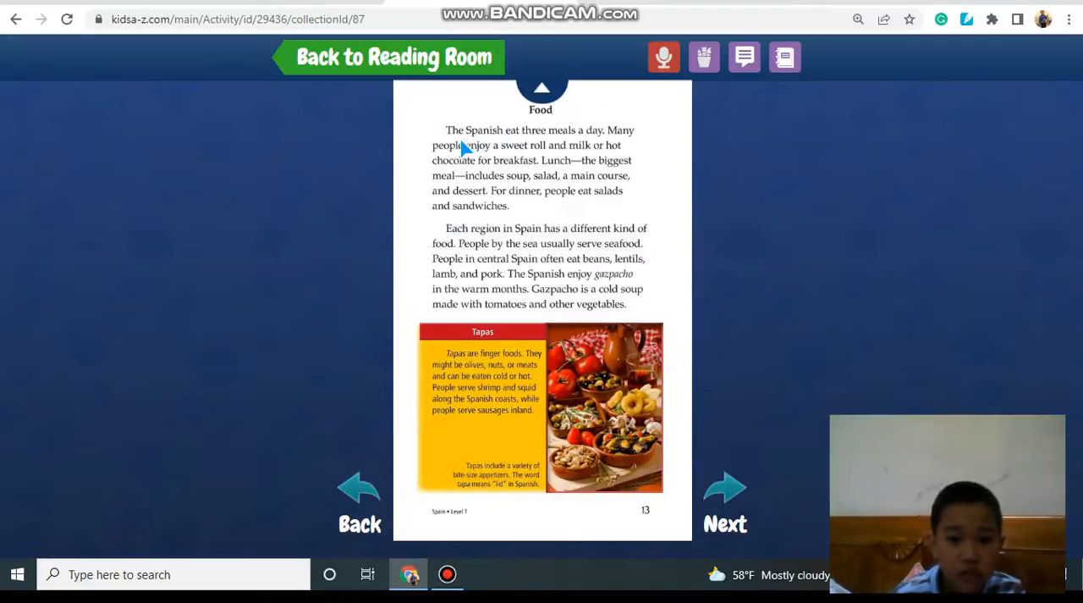
pyautogui.moveTo(653, 144)
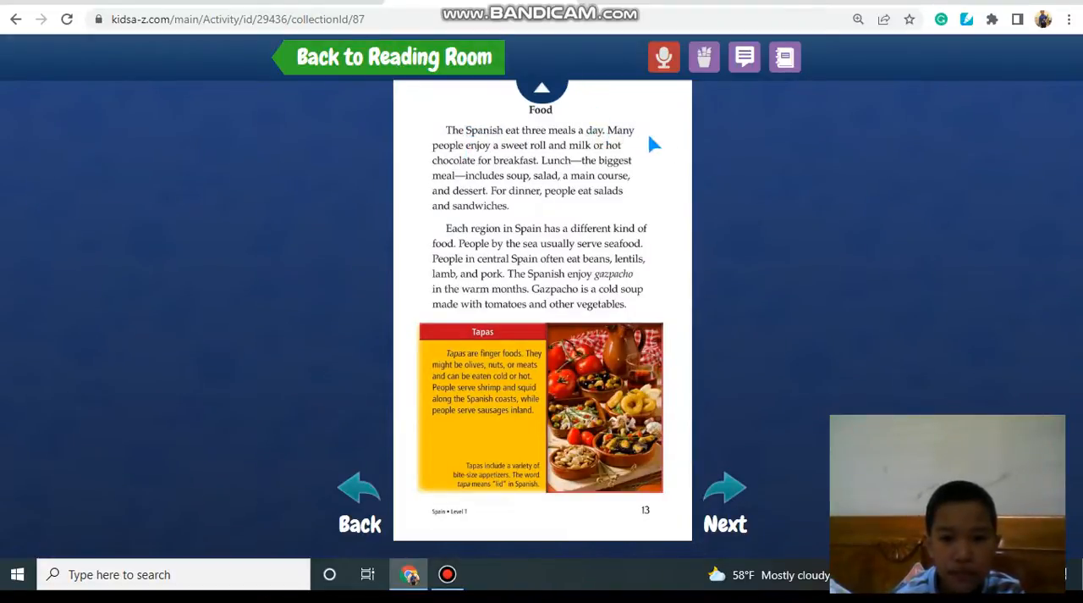
pyautogui.moveTo(700, 205)
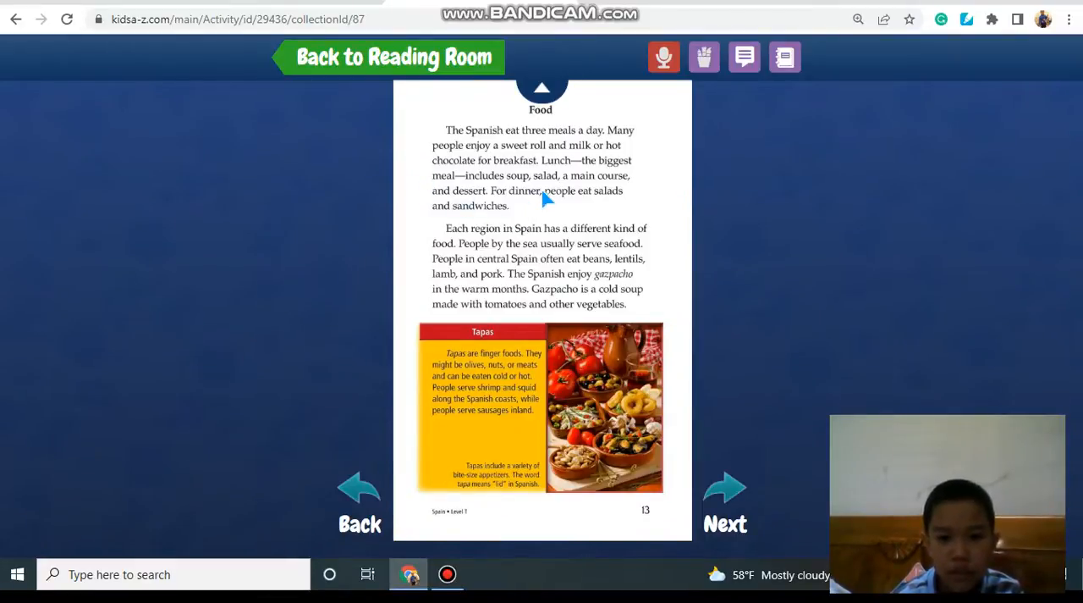
pyautogui.doubleClick(484, 228)
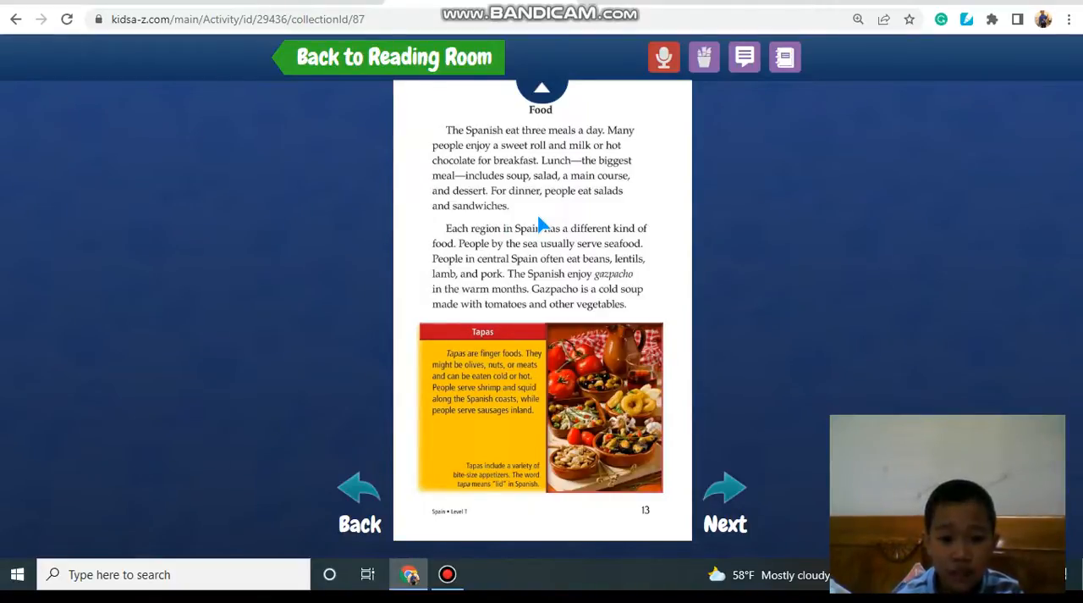
pyautogui.moveTo(485, 266)
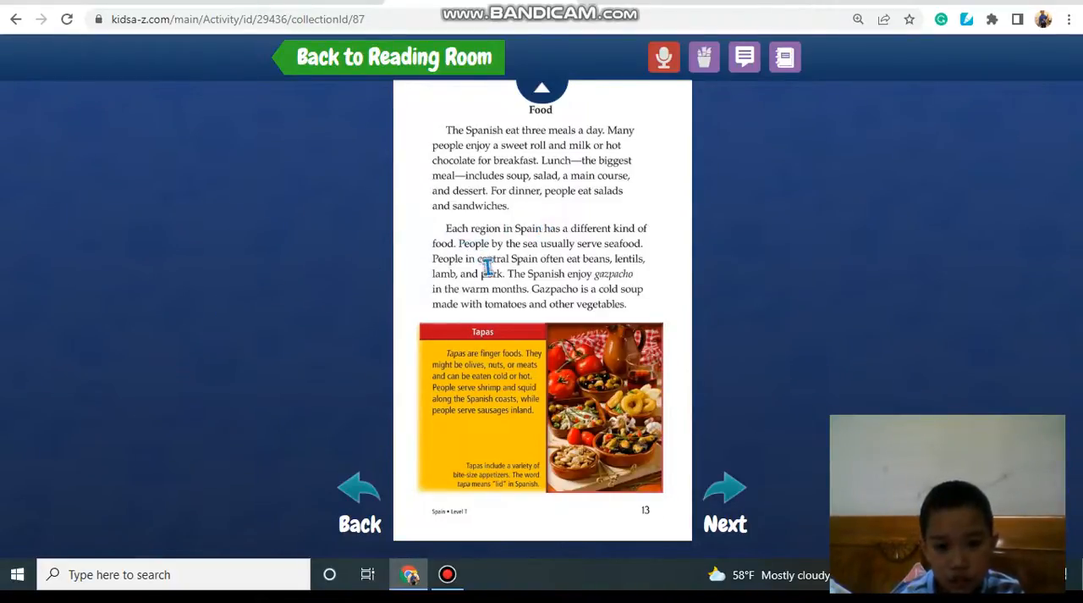
pyautogui.doubleClick(487, 273)
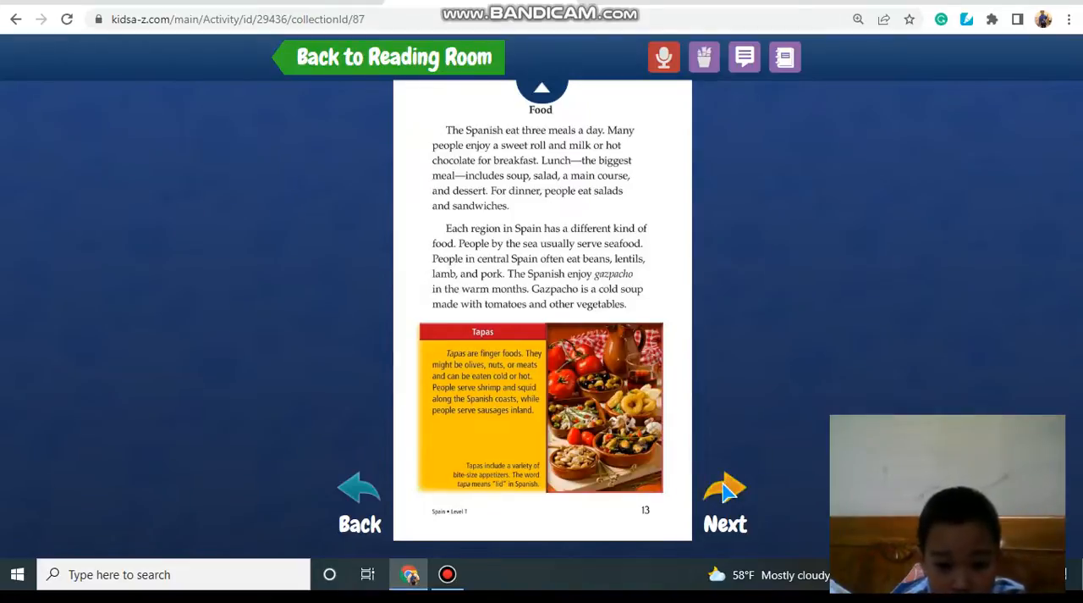
# - Turn to page 14, the Conclusion with the Barcelona church photo
pyautogui.click(725, 487)
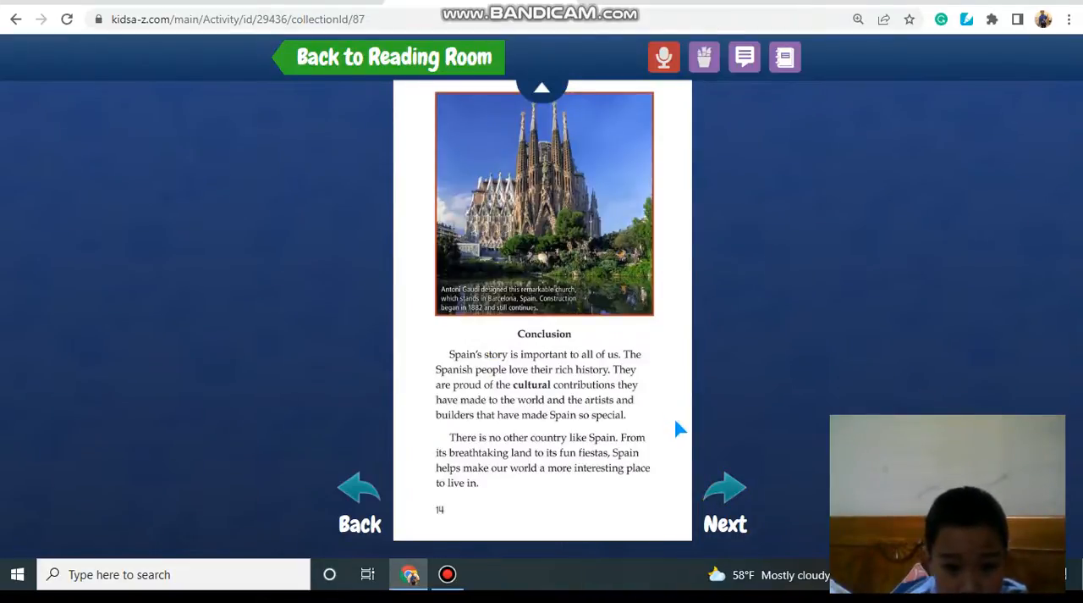
pyautogui.moveTo(664, 343)
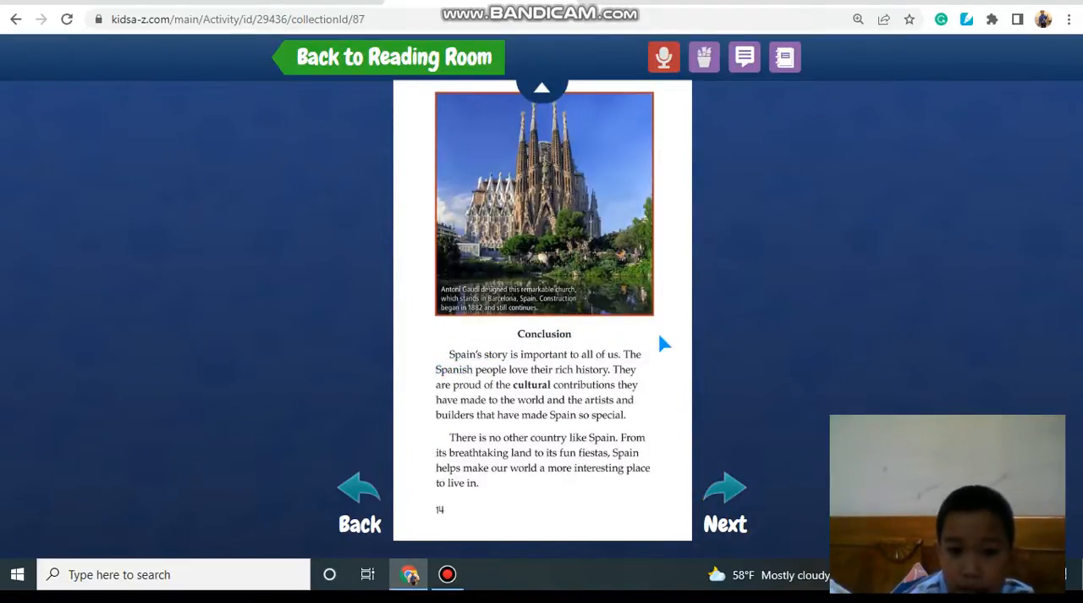
pyautogui.moveTo(682, 347)
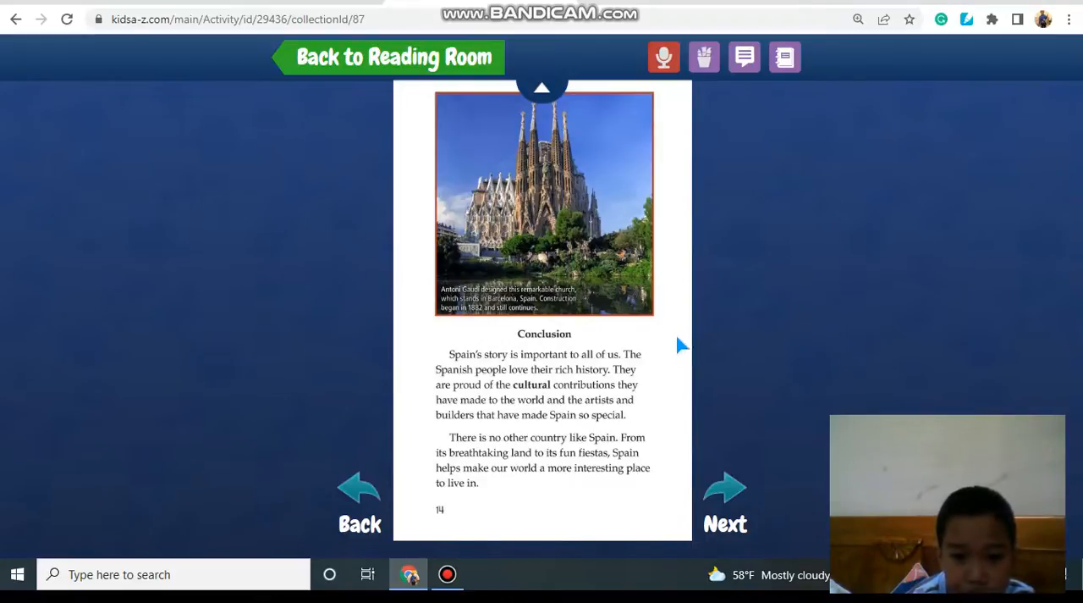
pyautogui.moveTo(668, 350)
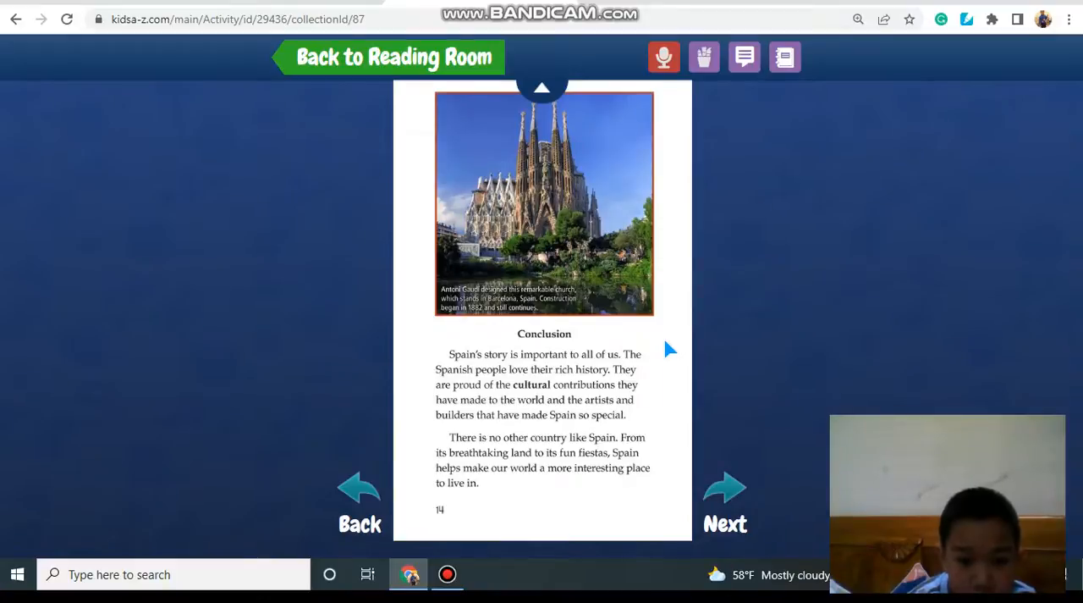
pyautogui.moveTo(679, 395)
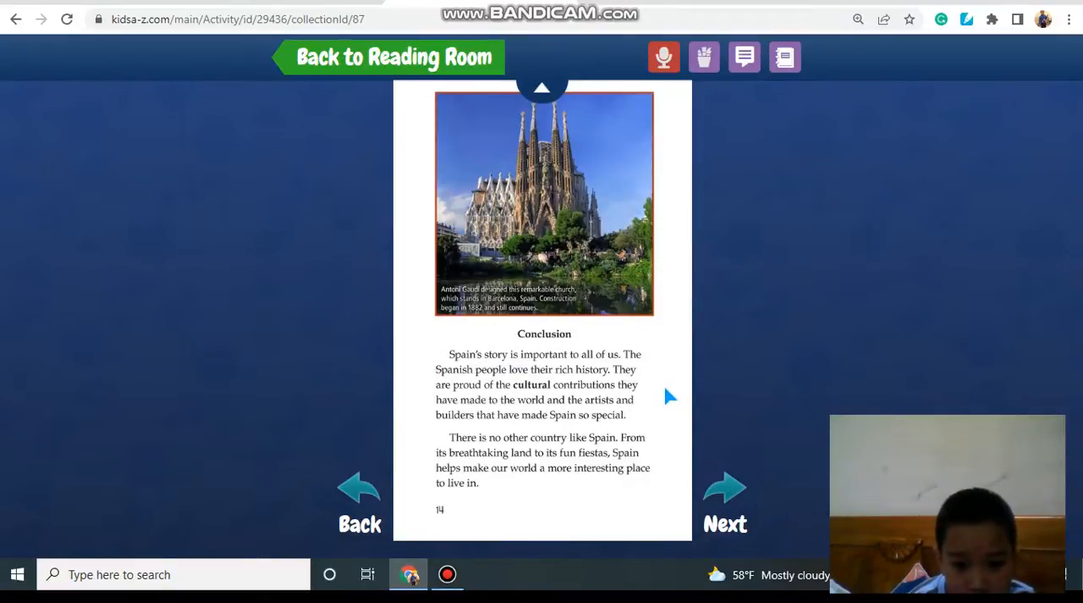
pyautogui.moveTo(694, 385)
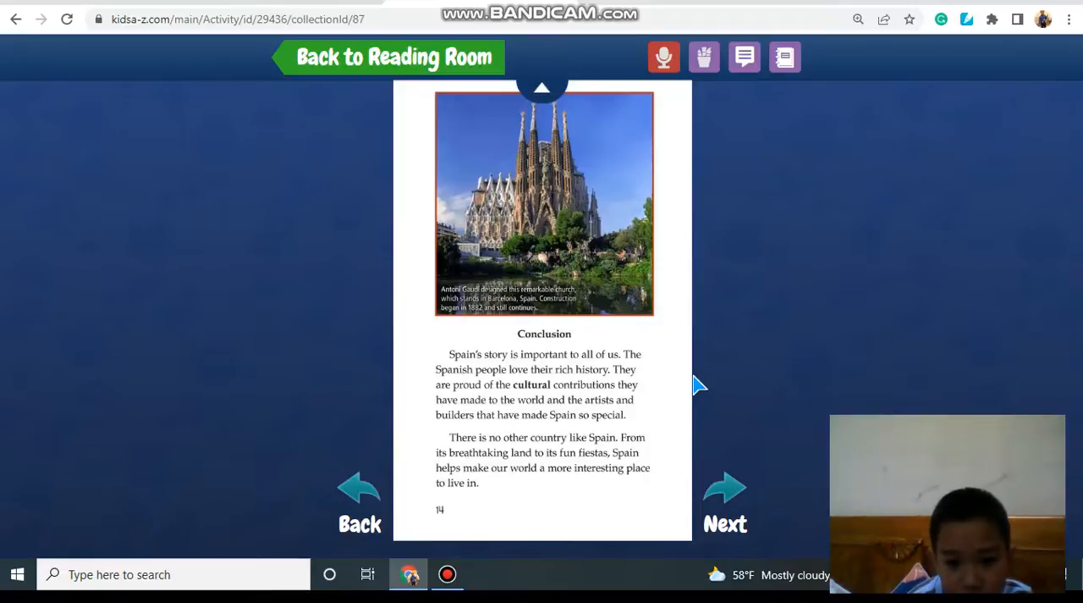
pyautogui.moveTo(702, 452)
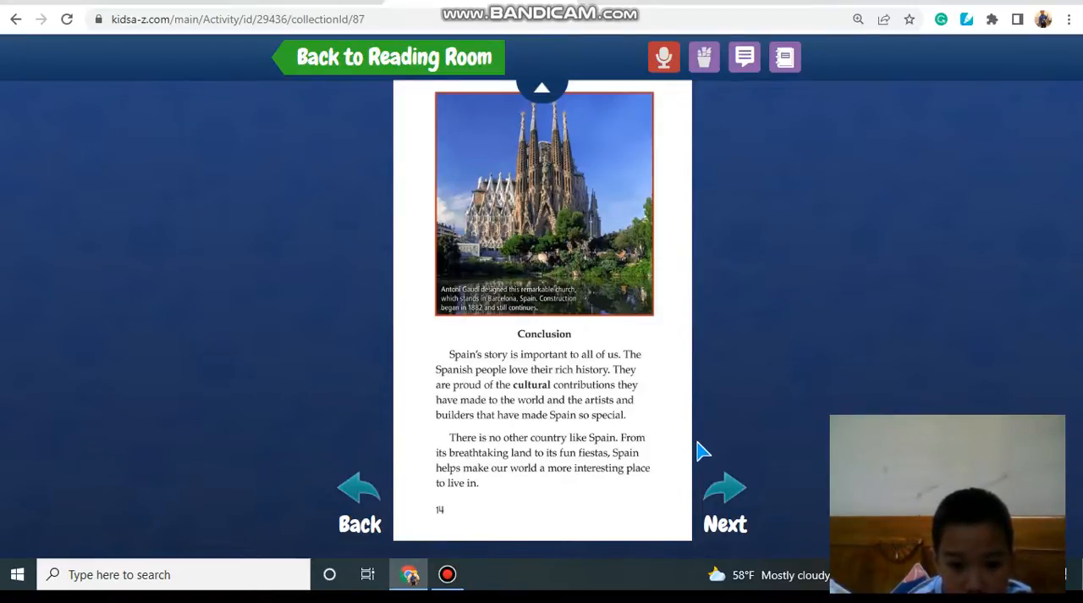
pyautogui.moveTo(669, 453)
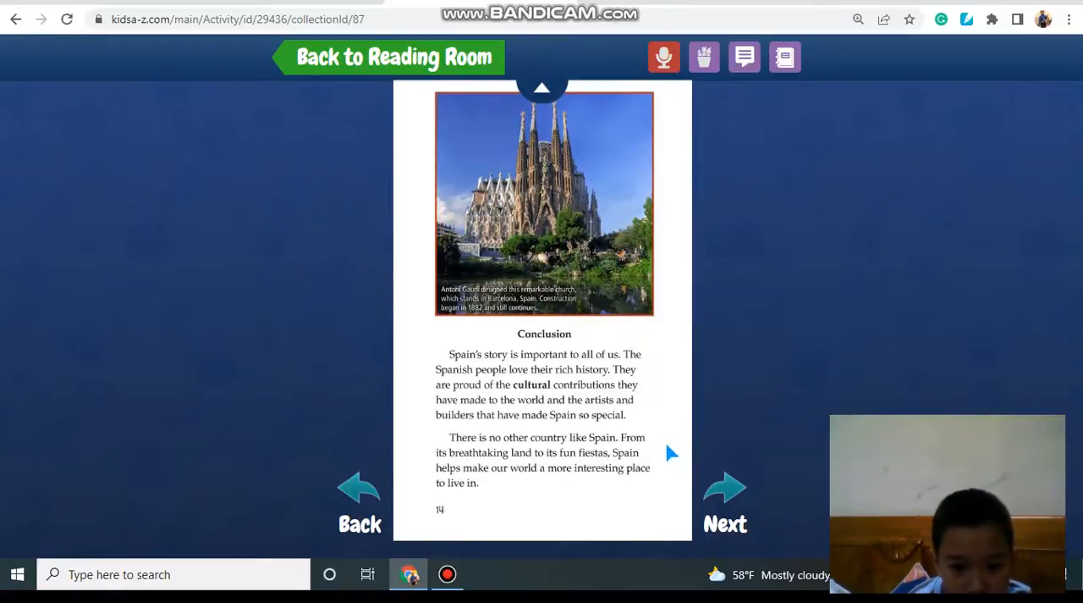
pyautogui.moveTo(686, 436)
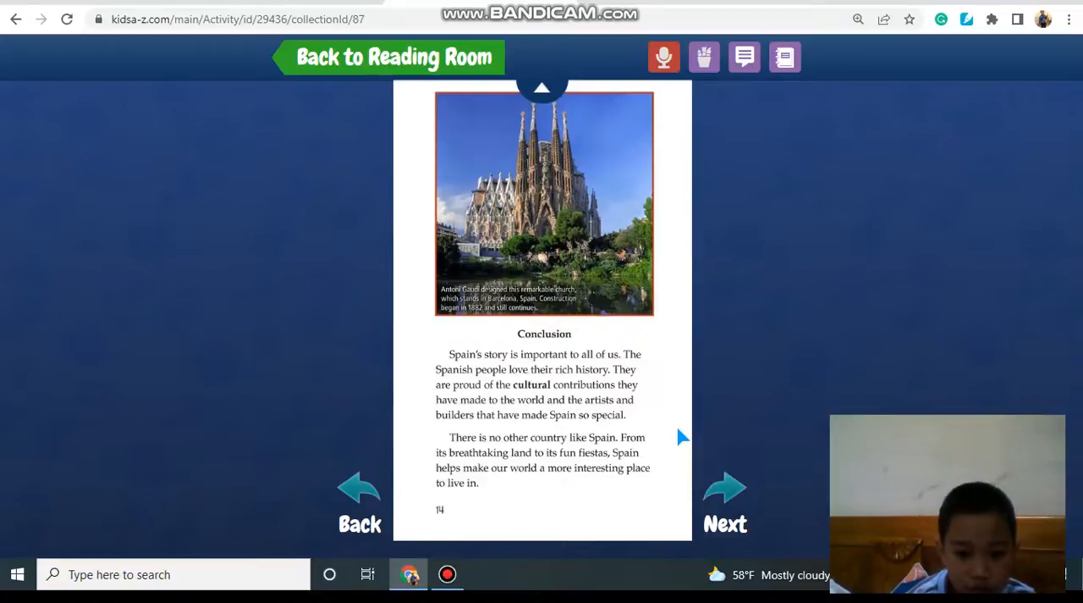
pyautogui.moveTo(725, 486)
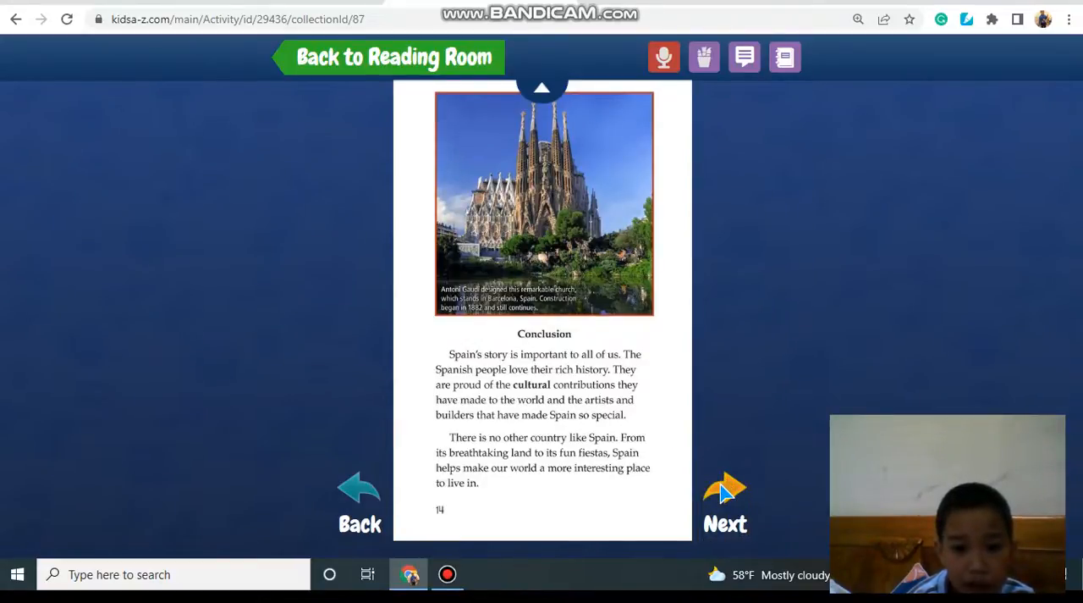
# - Turn past the page 15 Spain fact sheet to the page 16 Glossary
pyautogui.click(725, 486)
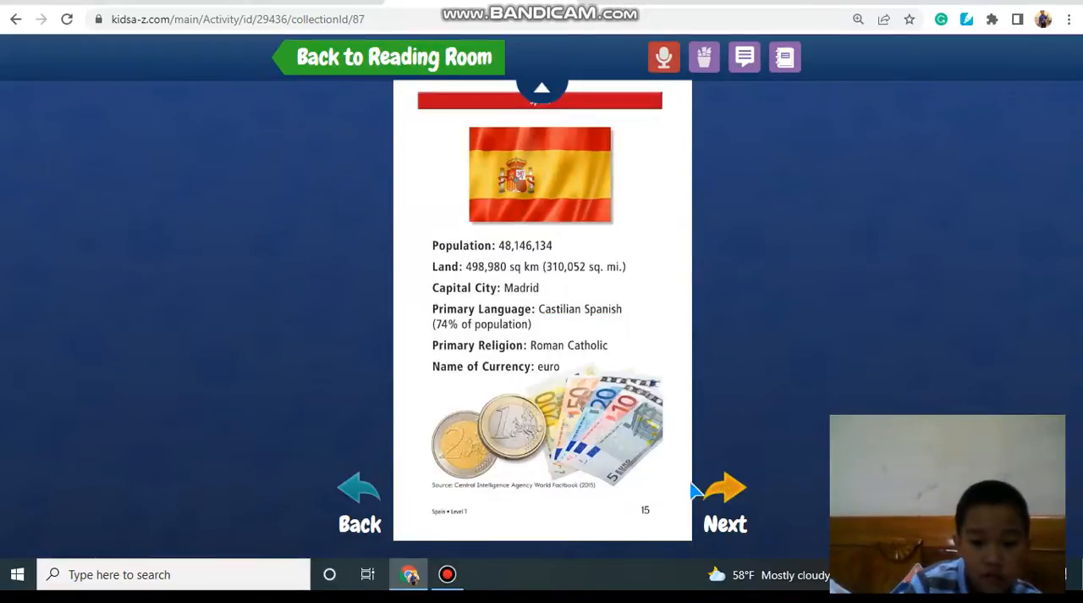
pyautogui.moveTo(516, 187)
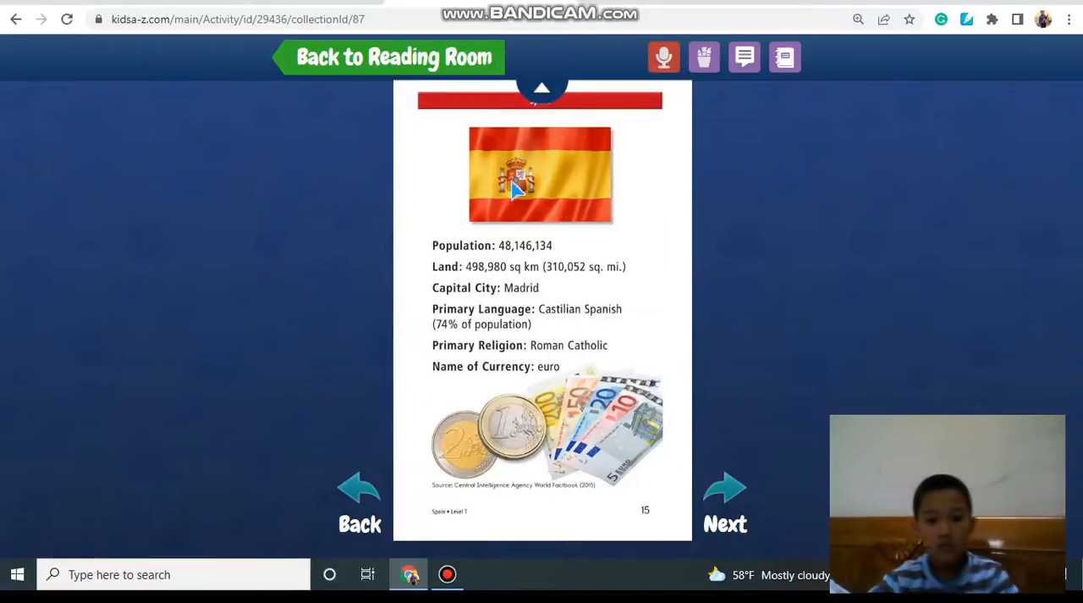
pyautogui.moveTo(751, 337)
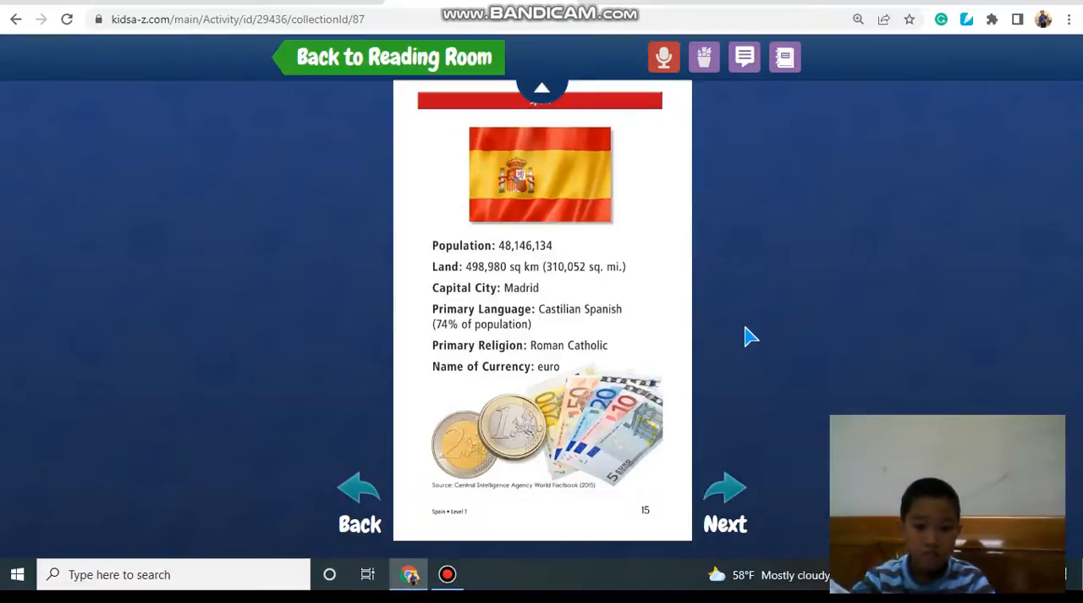
pyautogui.moveTo(745, 364)
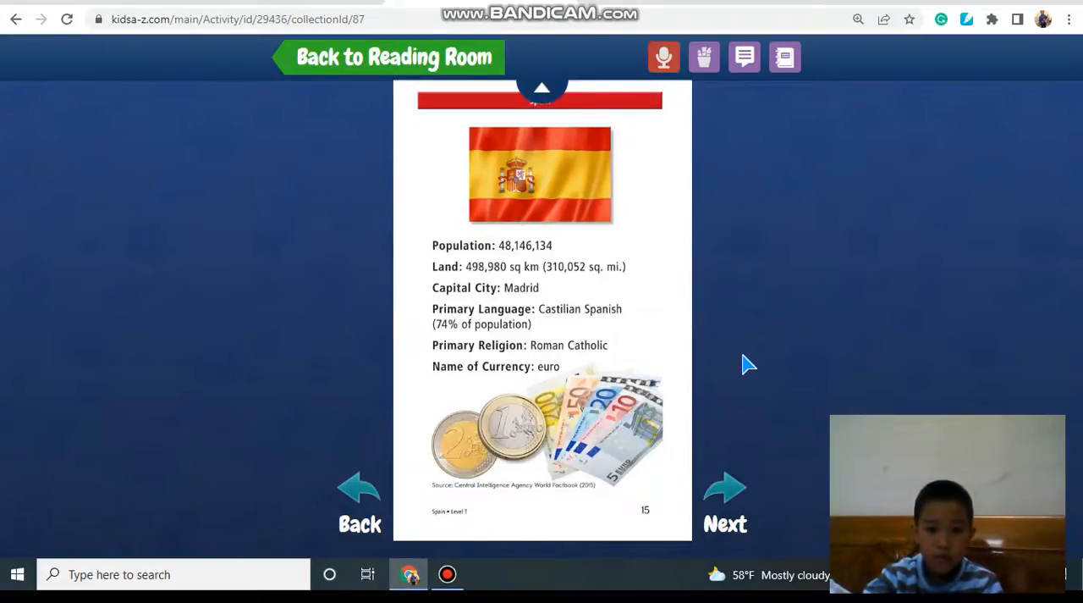
pyautogui.moveTo(753, 525)
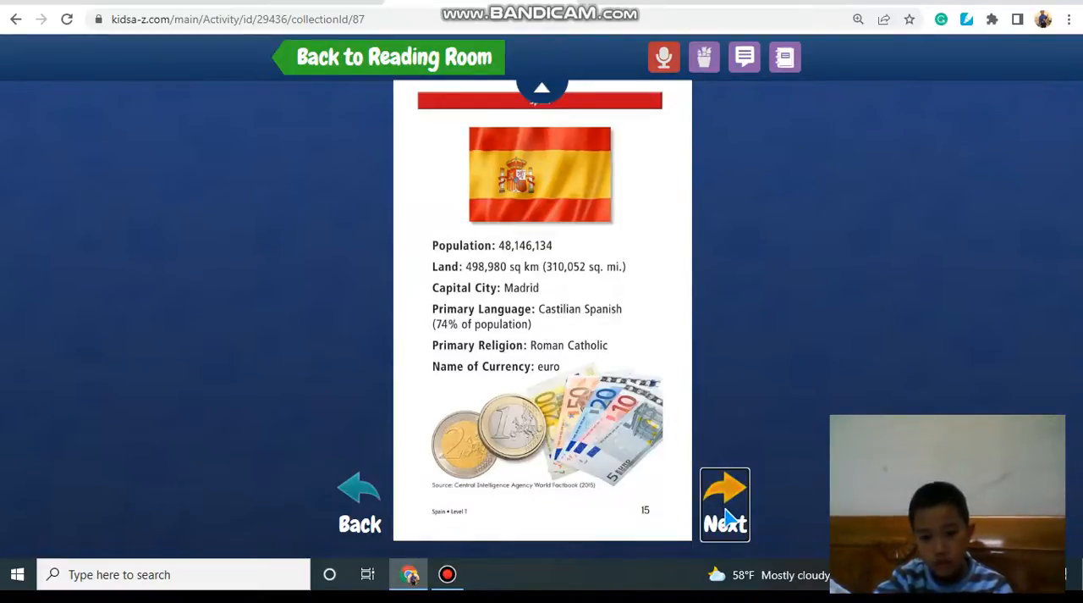
pyautogui.click(725, 487)
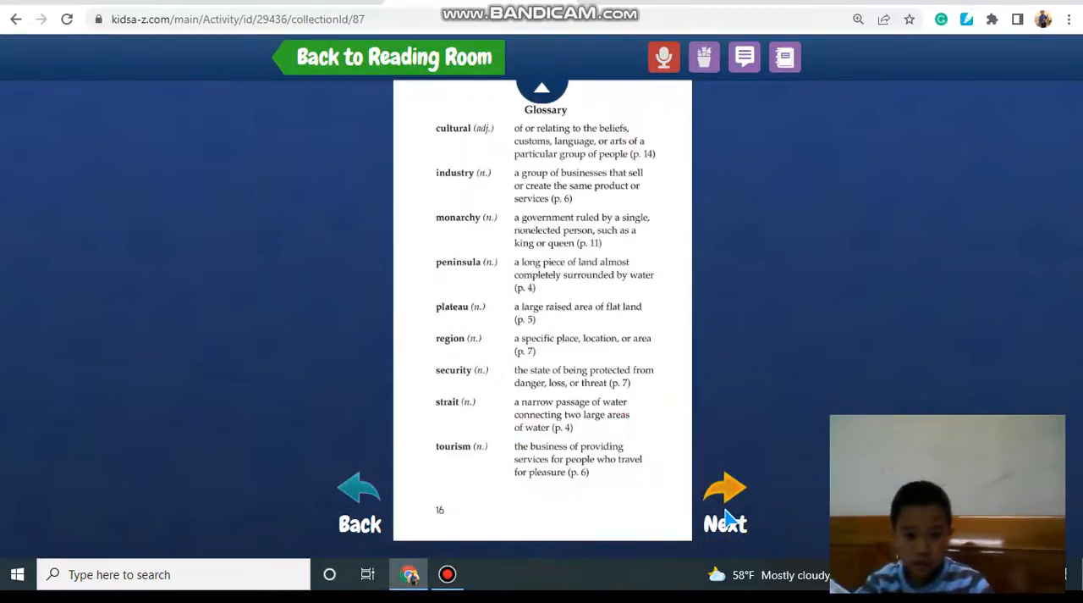